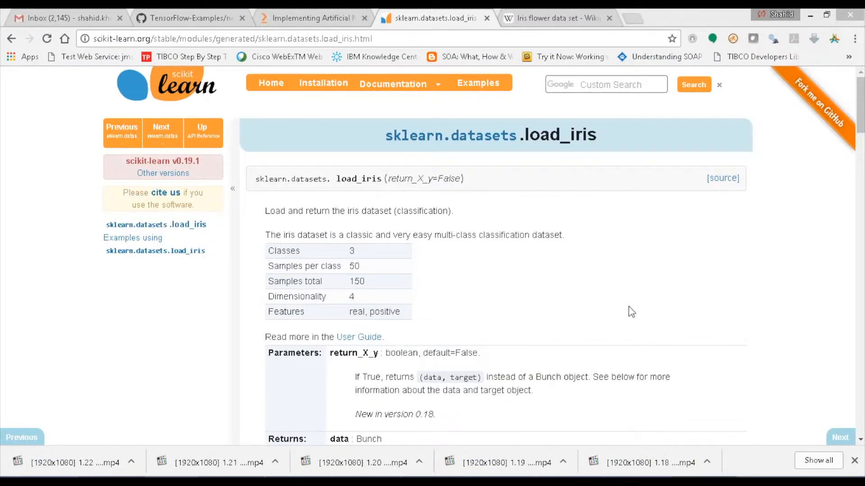
mouse_move(419, 135)
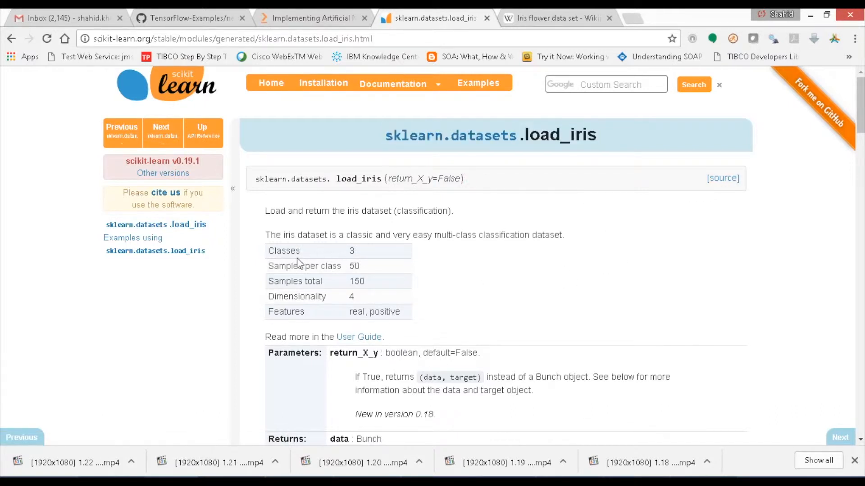
mouse_move(349, 296)
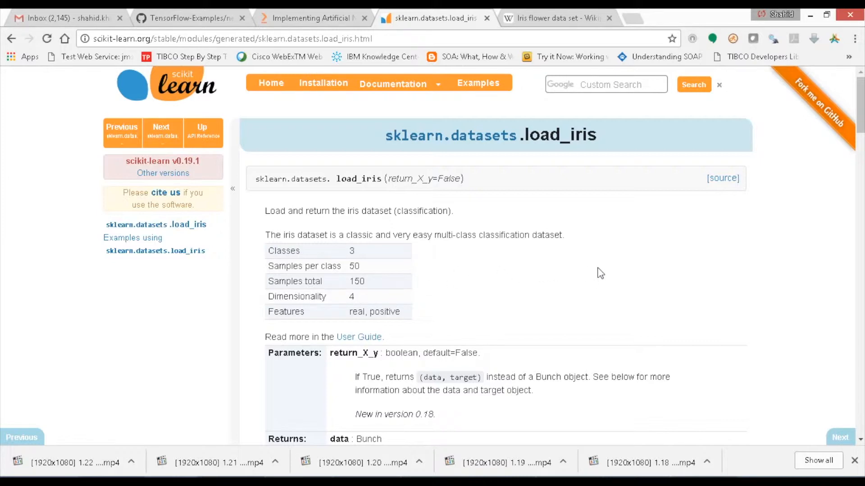
Step: Switch from the Wikipedia Iris table back to the Spyder script window
left_click(552, 18)
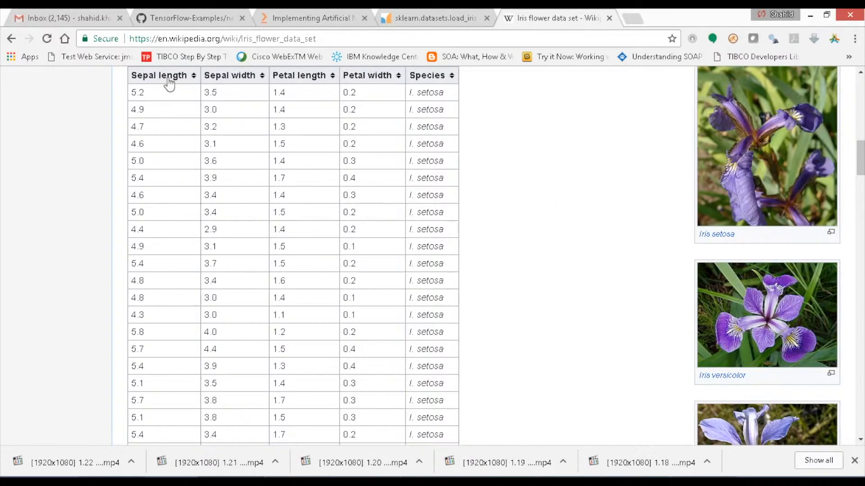
mouse_move(168, 80)
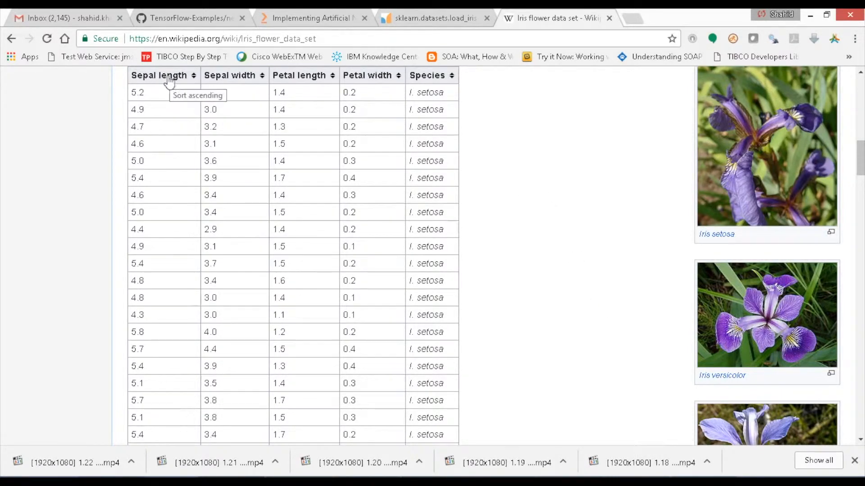
mouse_move(556, 206)
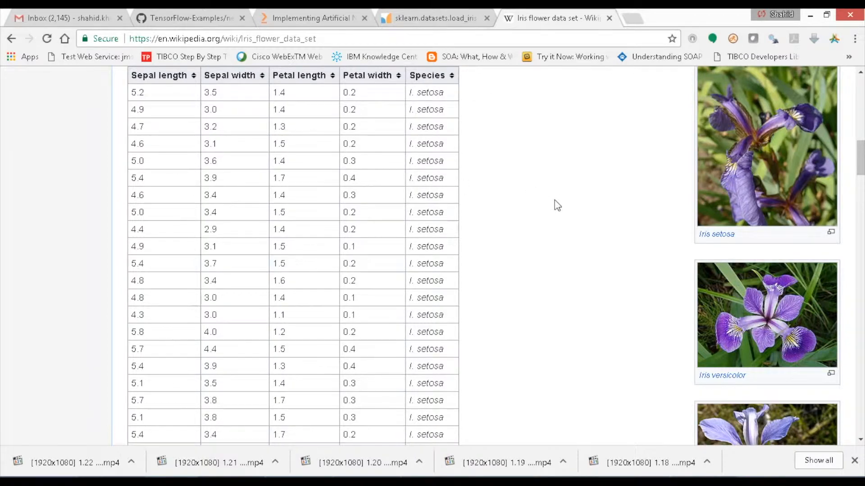
mouse_move(545, 208)
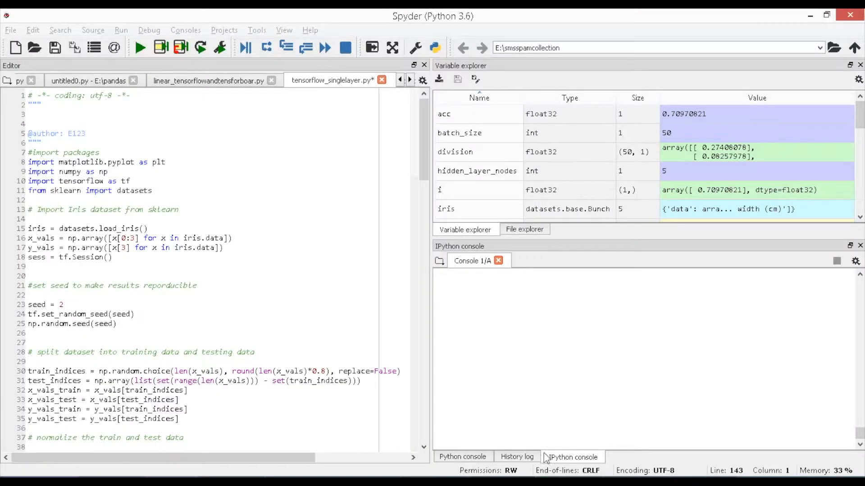
left_click(572, 457)
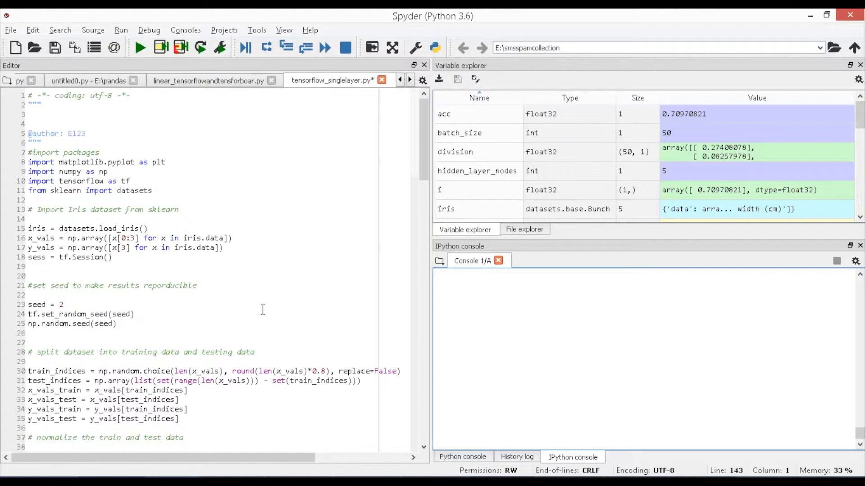
mouse_move(271, 233)
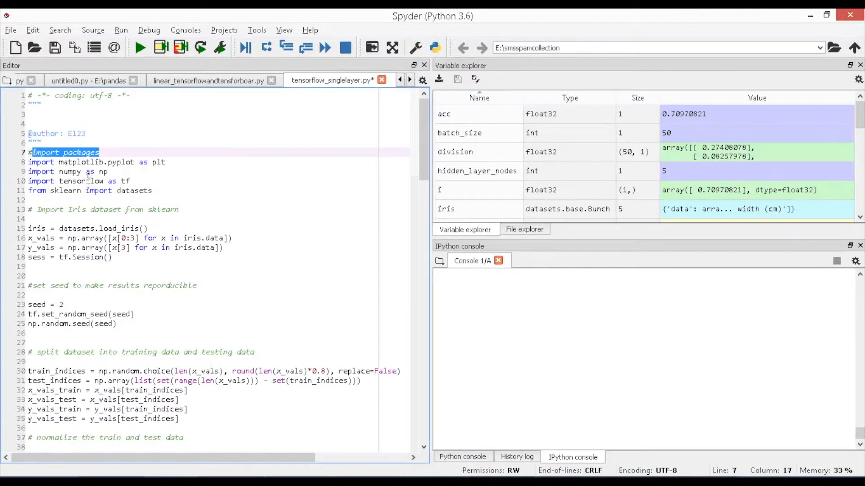
double_click(81, 162)
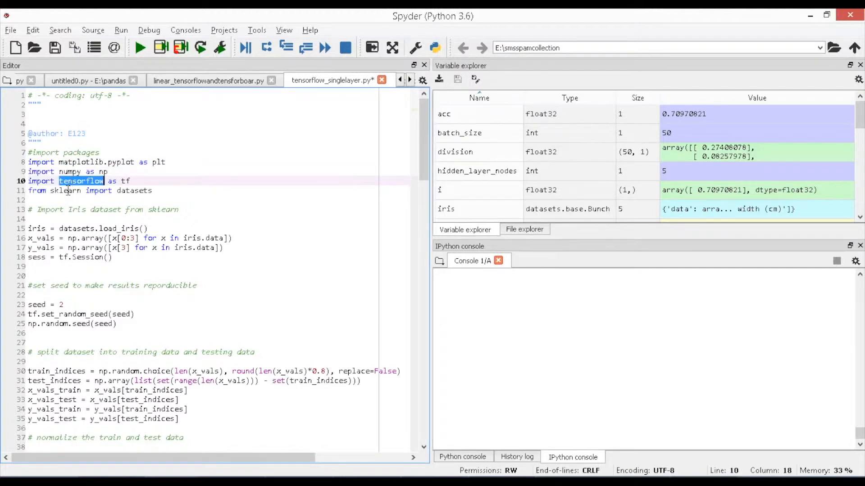
double_click(134, 190)
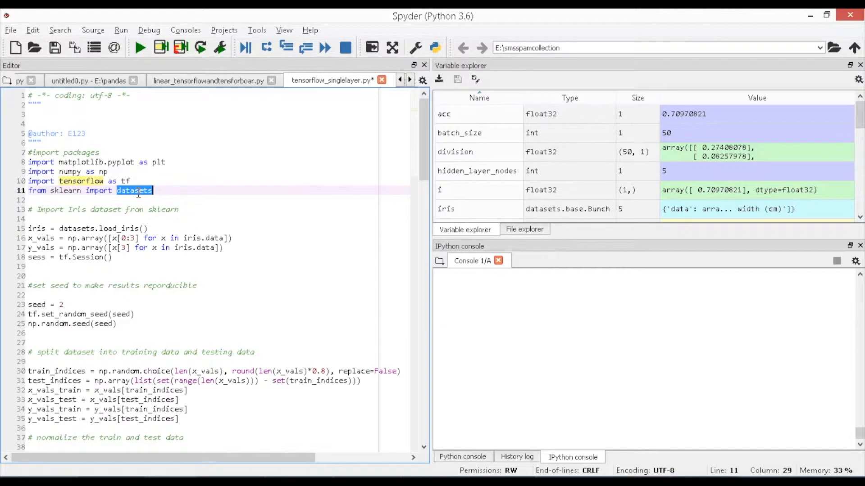
left_click(36, 210)
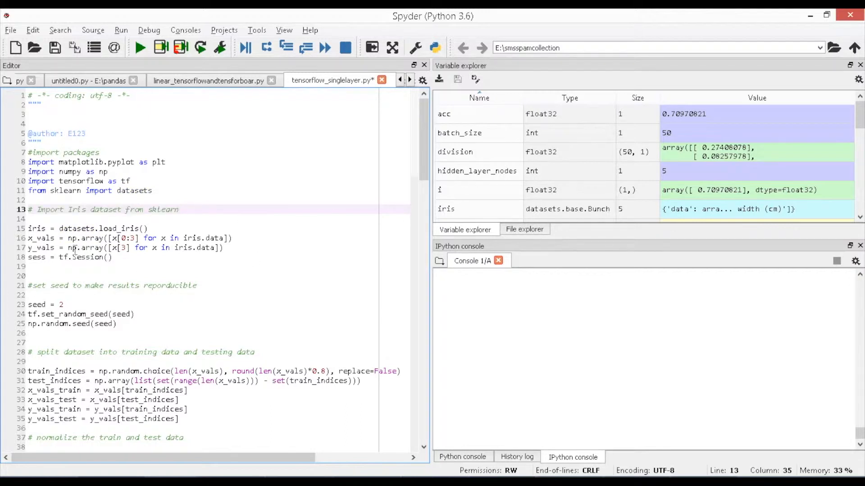
double_click(76, 228)
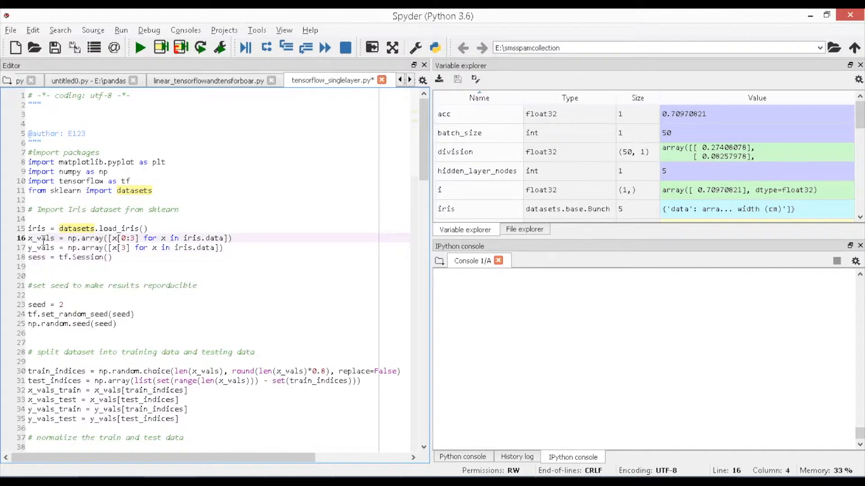
double_click(40, 238)
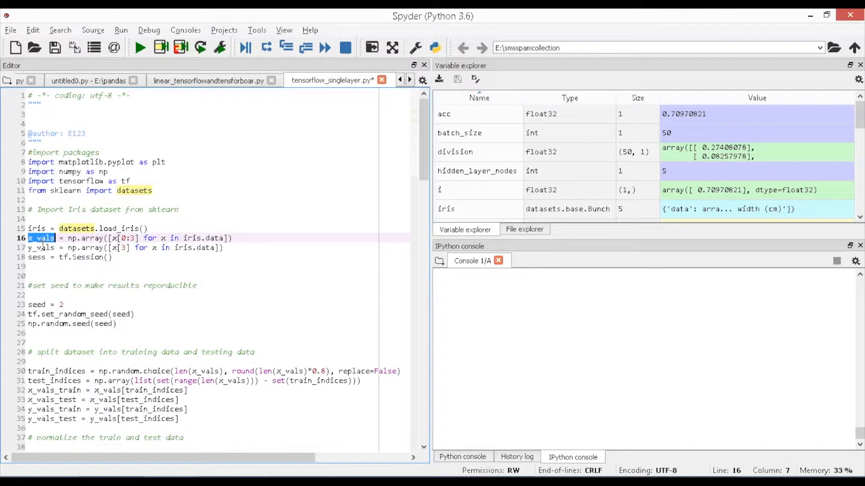
left_click(43, 247)
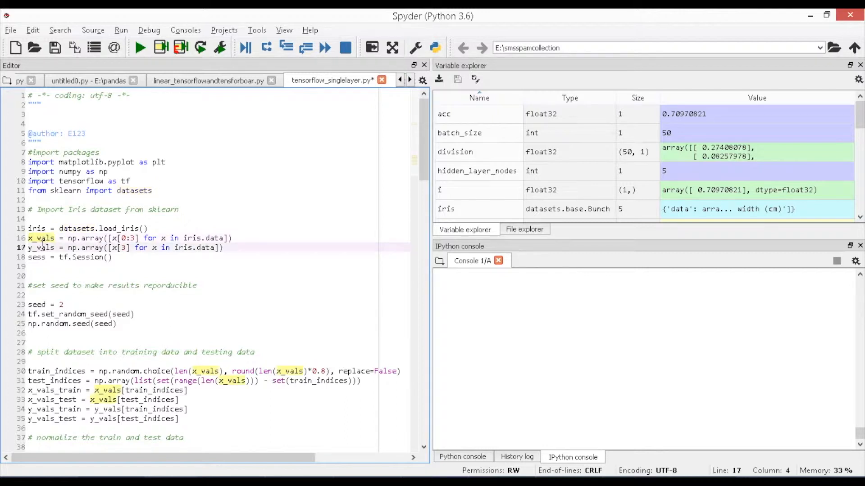
double_click(40, 247)
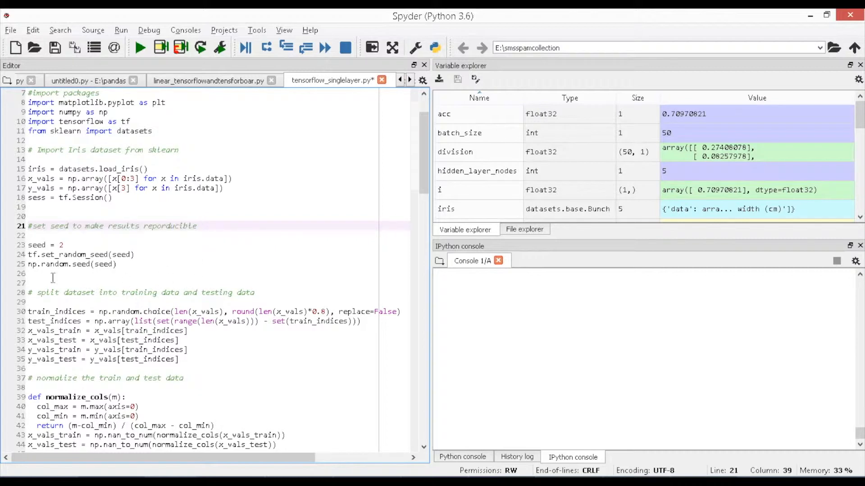
mouse_move(41, 268)
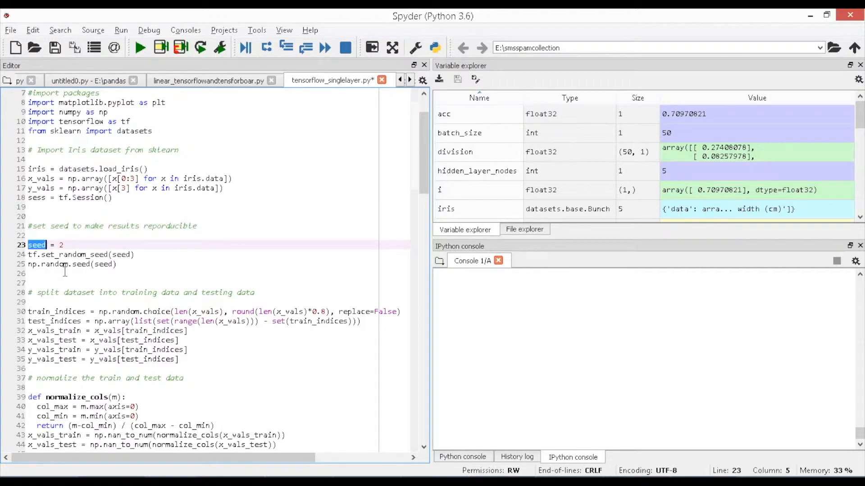
double_click(37, 245)
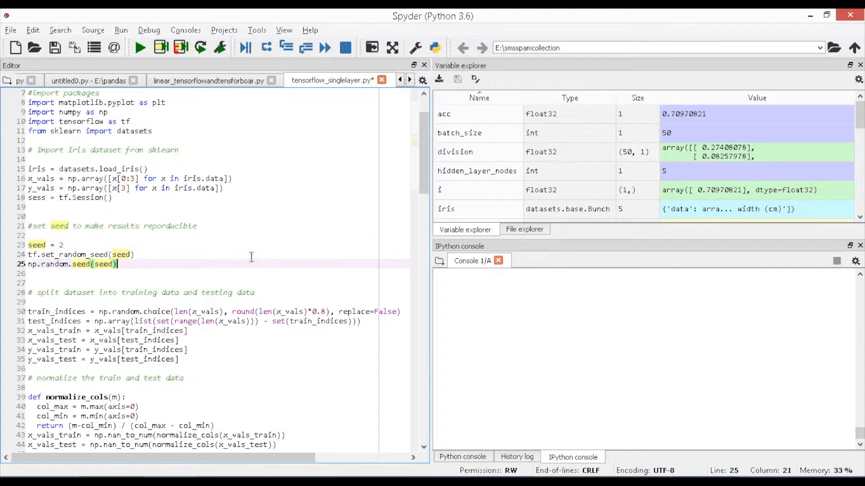
scroll("down", 3)
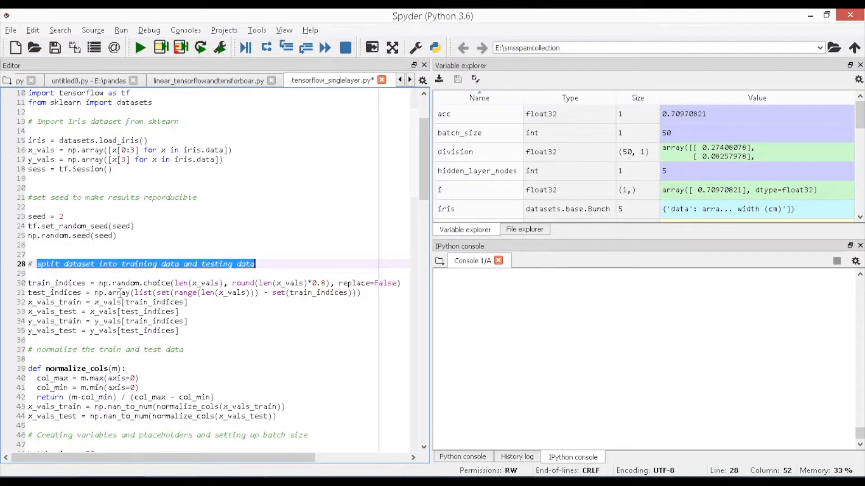
left_click(130, 283)
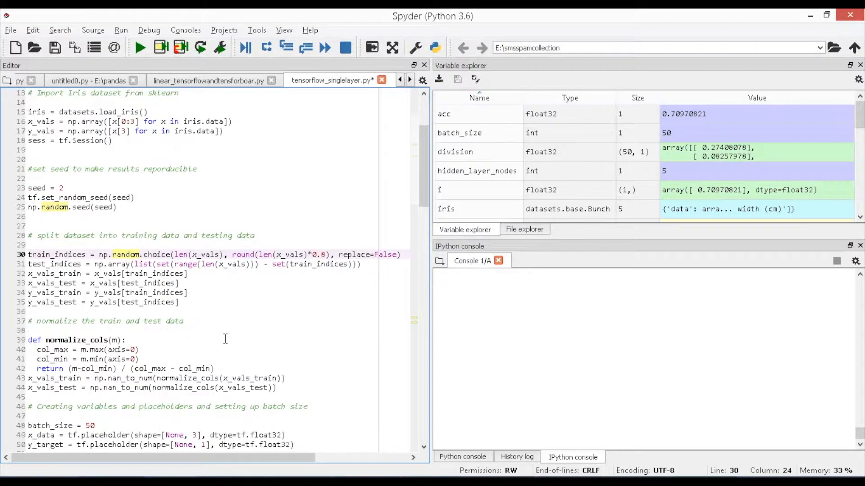
scroll("down", 3)
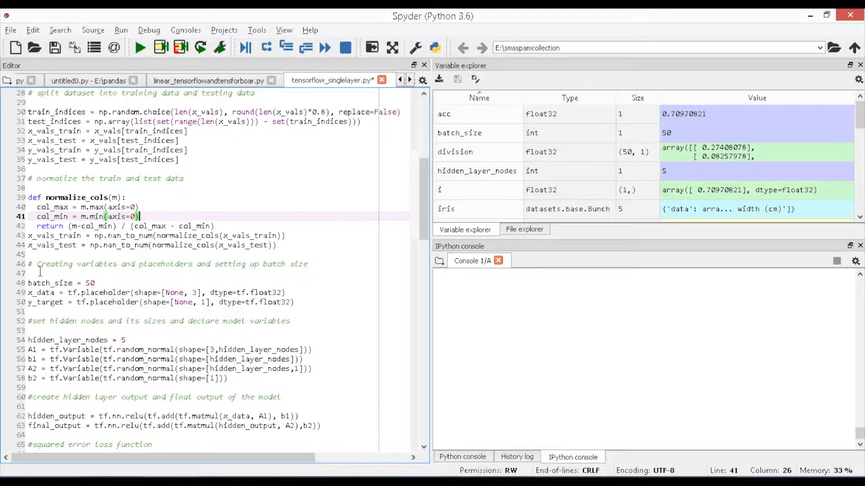
left_click(285, 292)
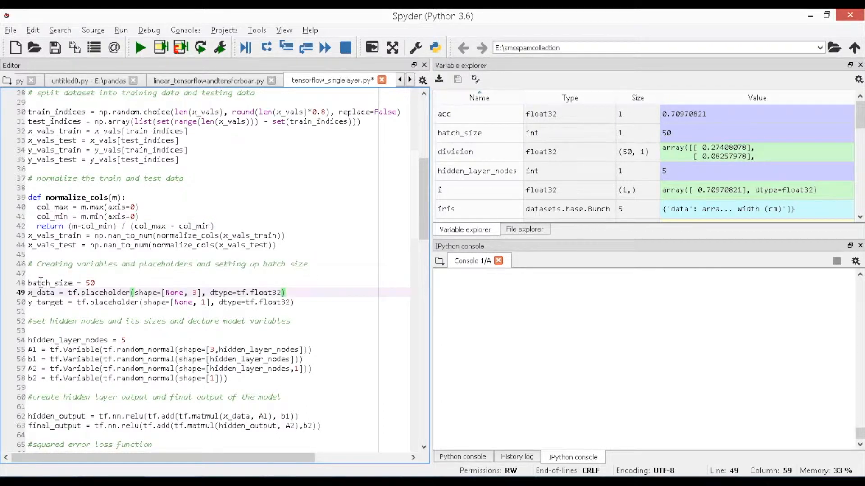
double_click(49, 282)
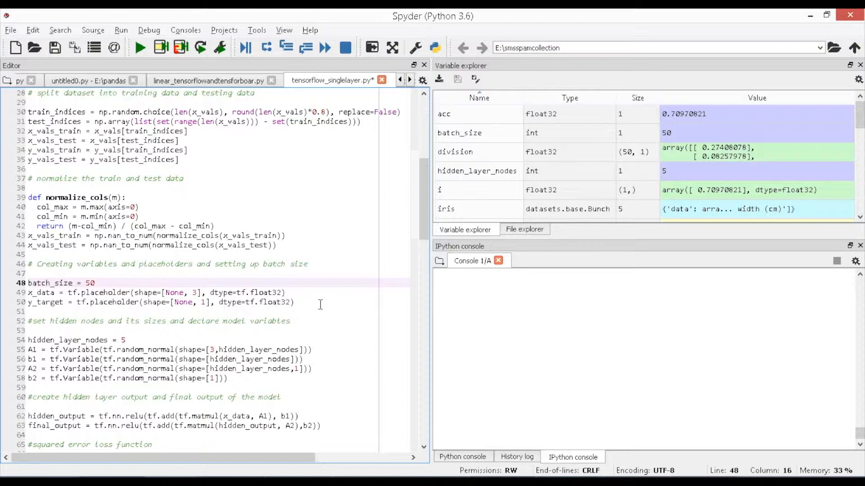
left_click(93, 282)
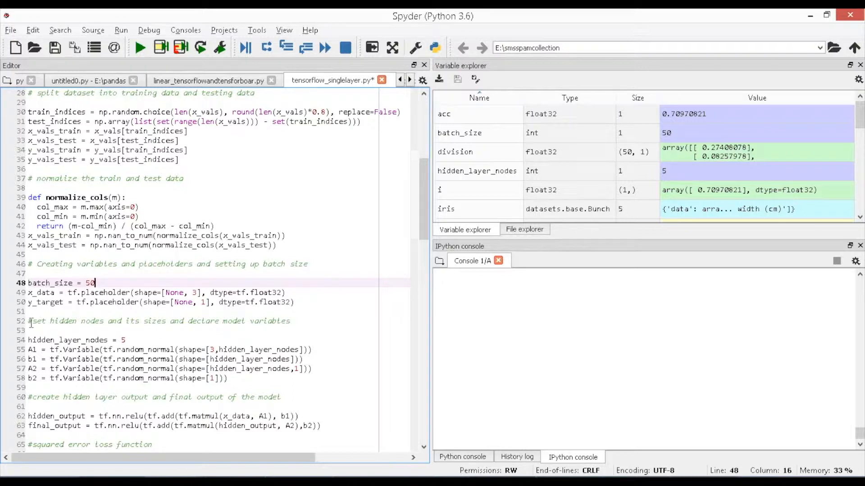
left_click(32, 320)
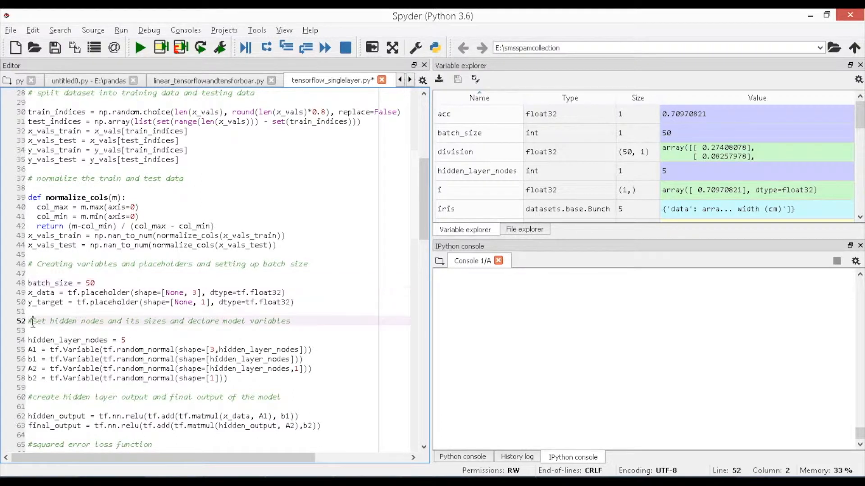
left_click_drag(30, 321, 154, 321)
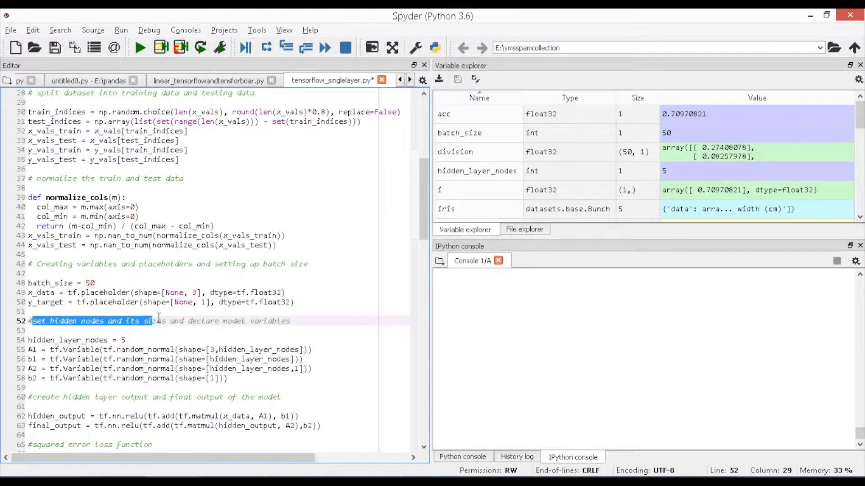
left_click_drag(148, 320, 213, 320)
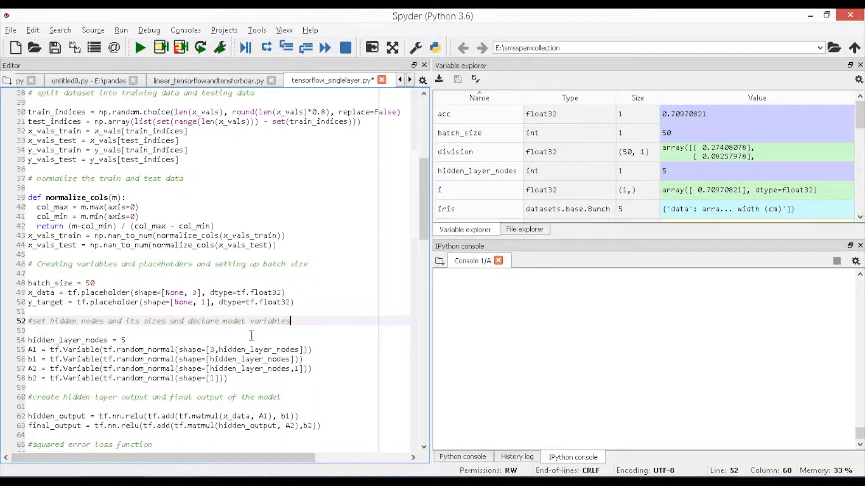
mouse_move(325, 344)
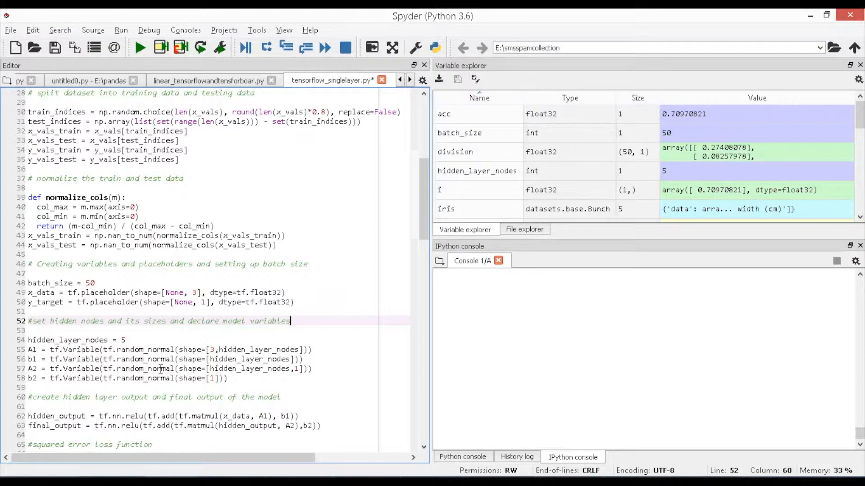
mouse_move(339, 332)
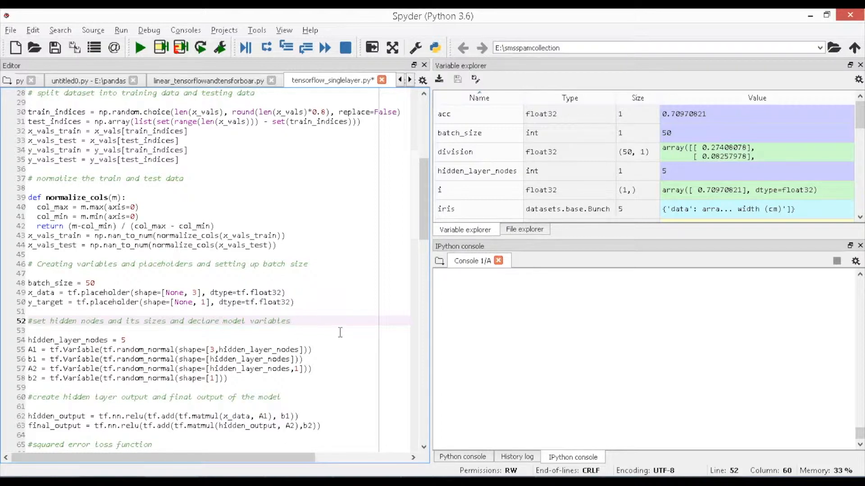
scroll("down", 3)
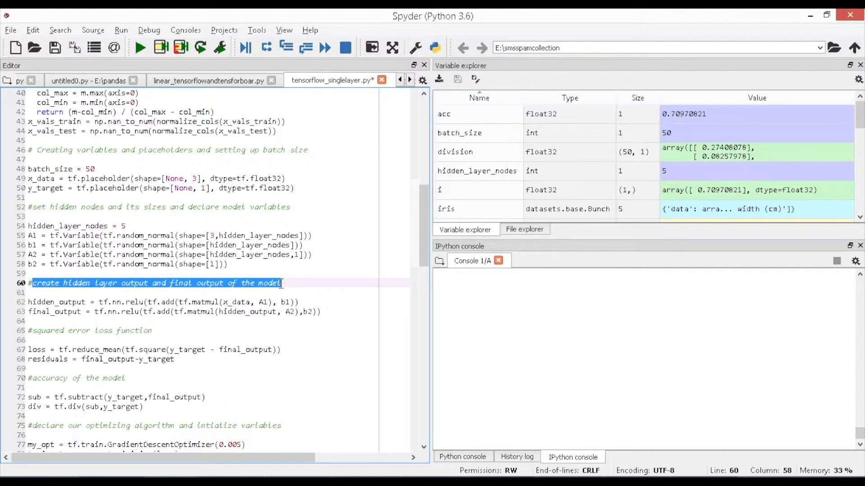
mouse_move(317, 287)
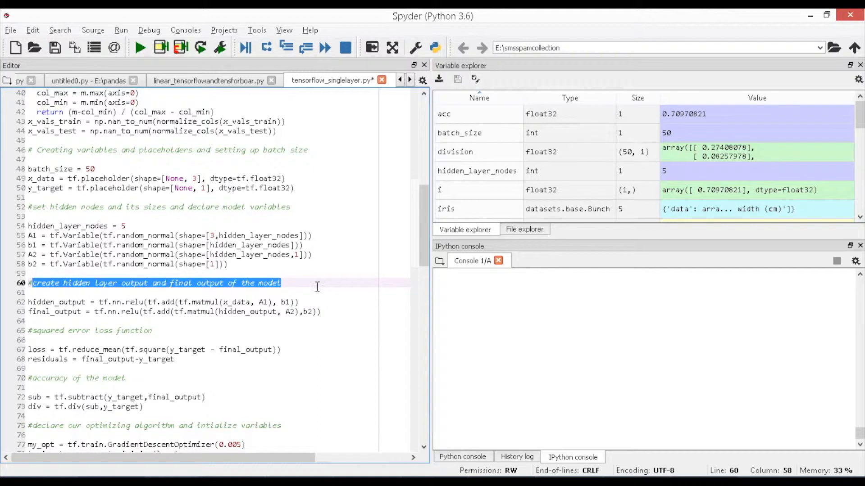
mouse_move(321, 306)
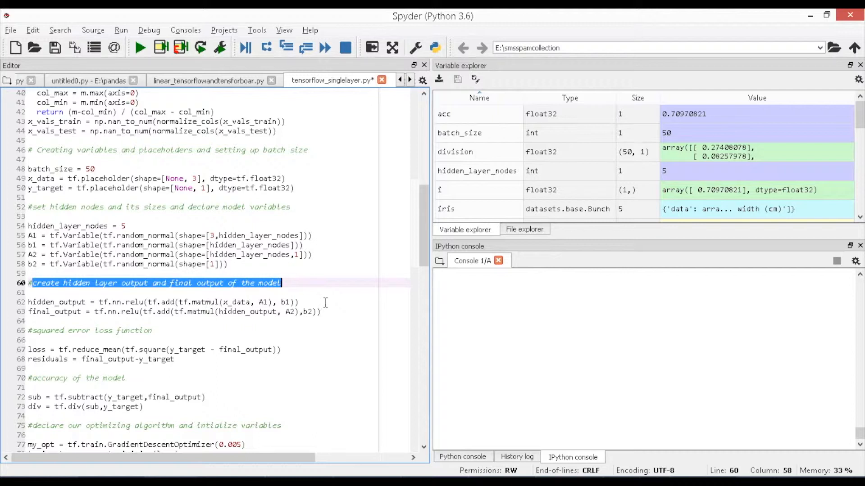
left_click(299, 301)
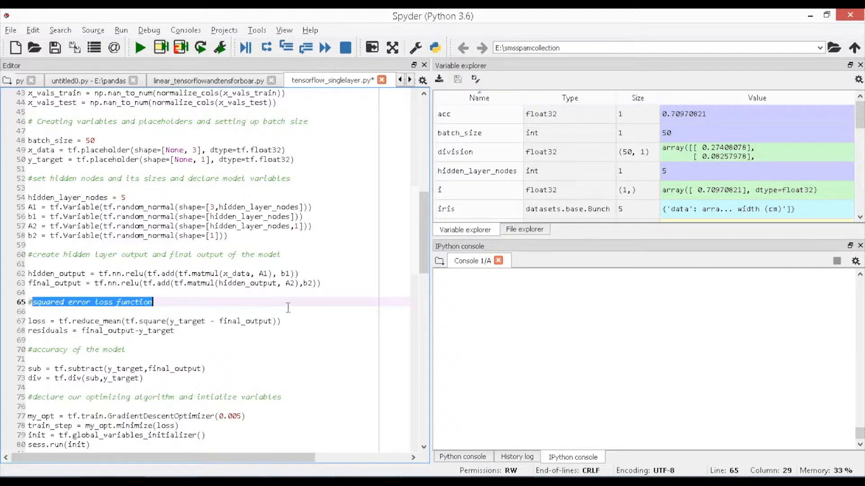
mouse_move(306, 321)
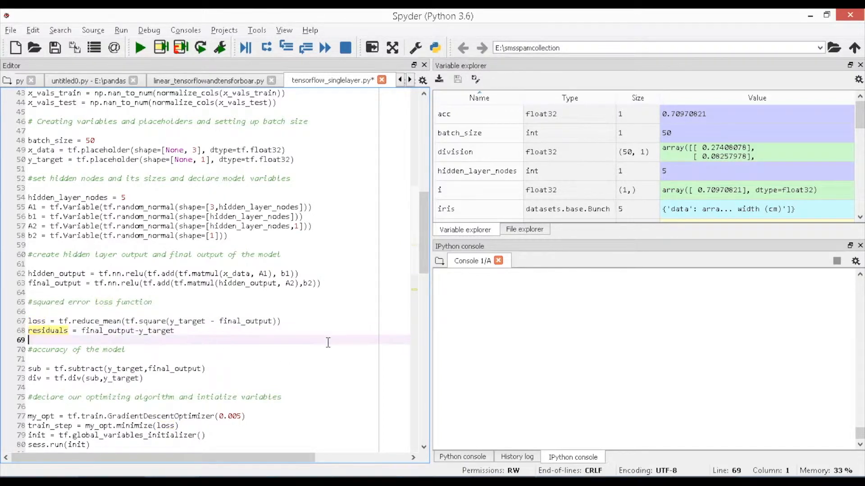
scroll("down", 3)
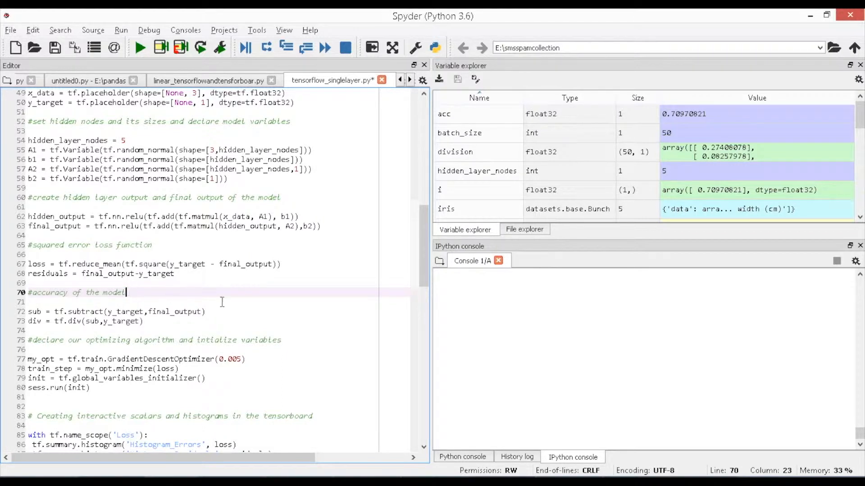
left_click(35, 311)
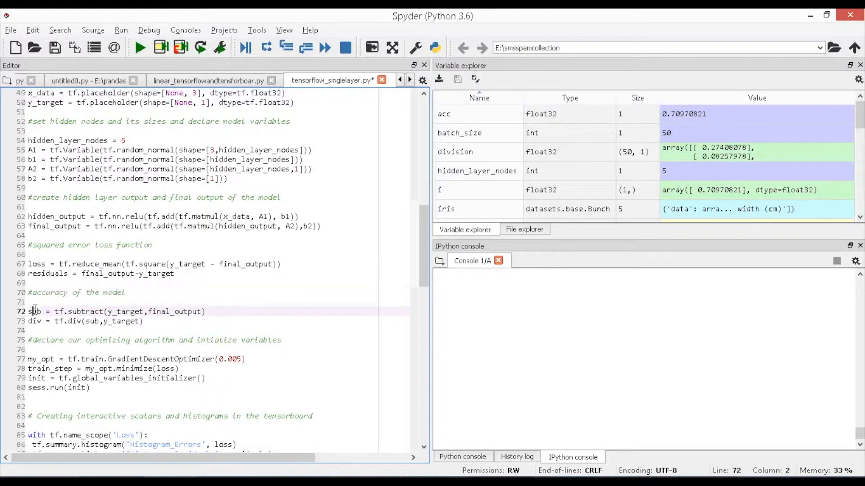
double_click(34, 321)
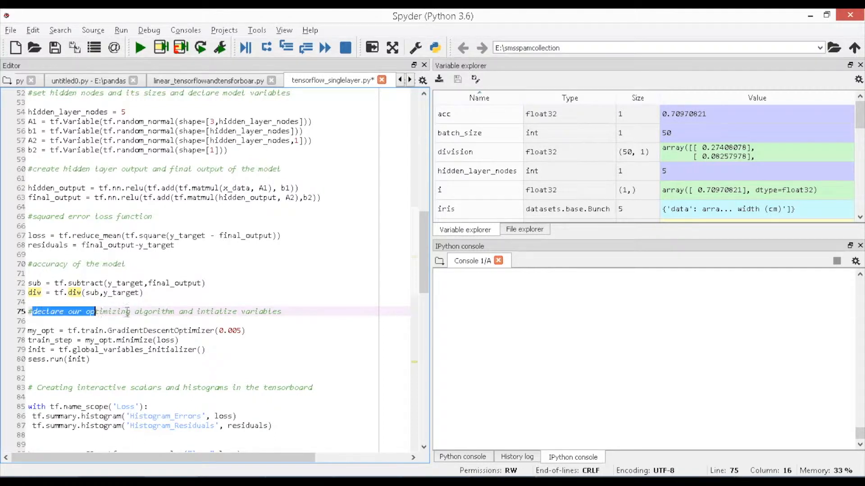
left_click_drag(93, 312, 195, 311)
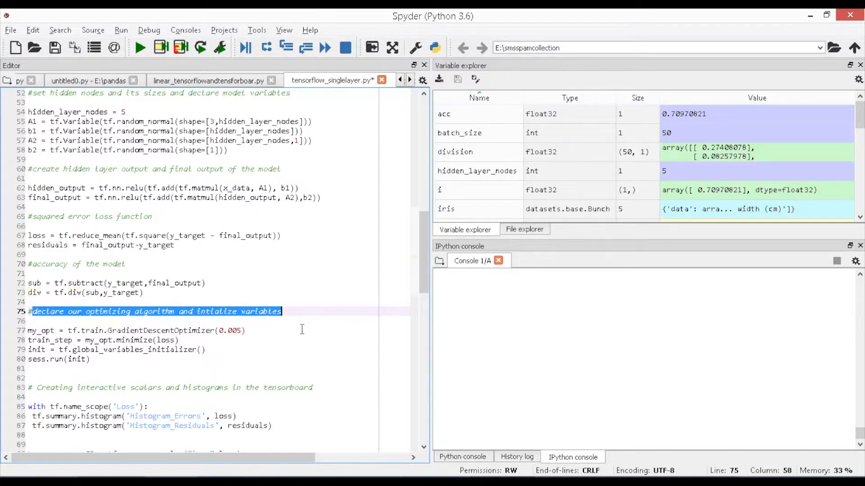
mouse_move(301, 337)
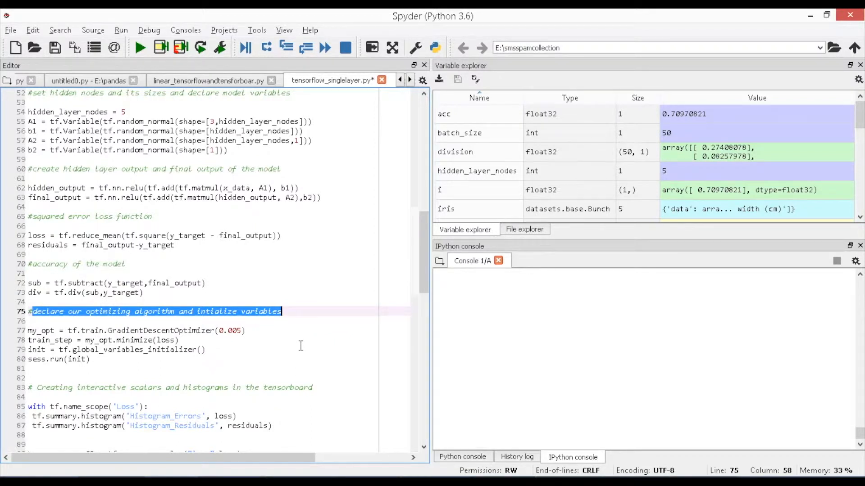
mouse_move(300, 349)
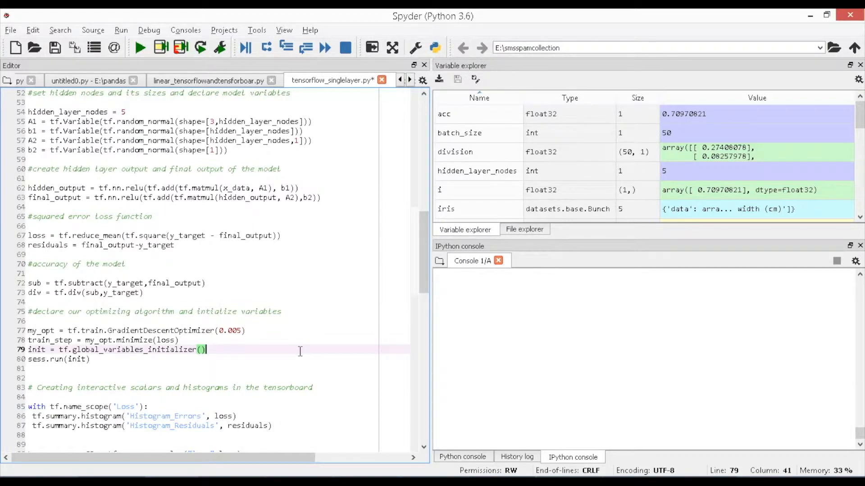
mouse_move(311, 348)
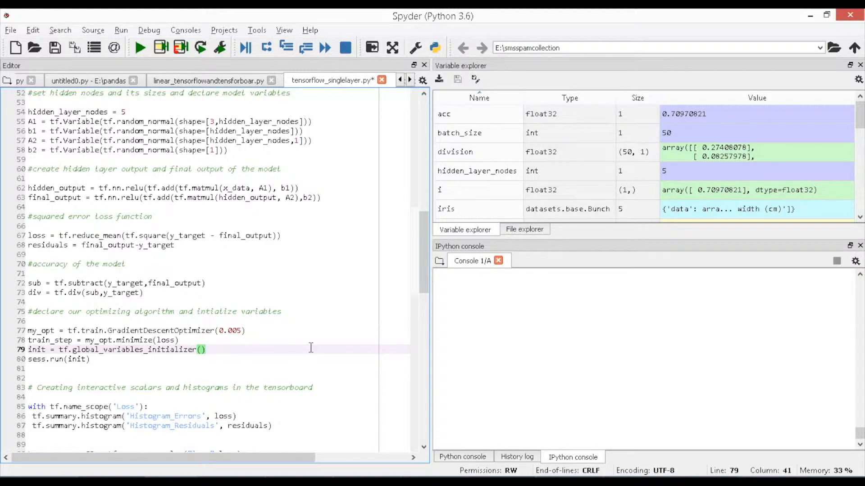
left_click(207, 349)
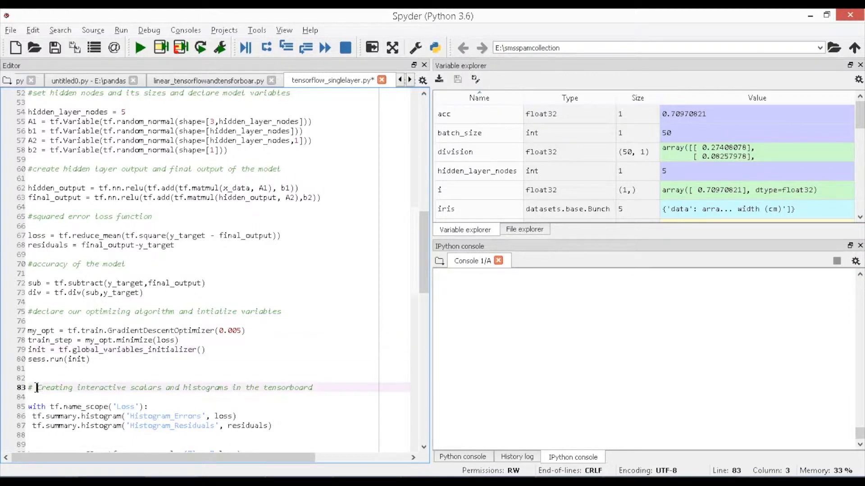
left_click_drag(37, 387, 314, 387)
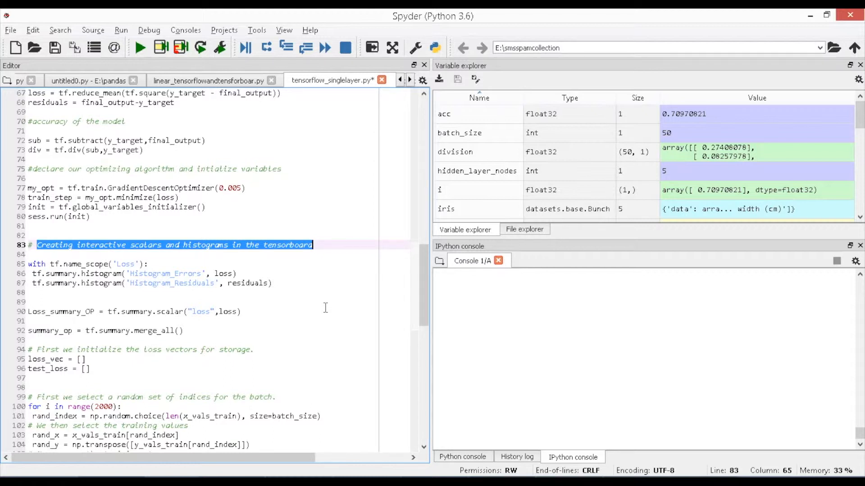
mouse_move(322, 282)
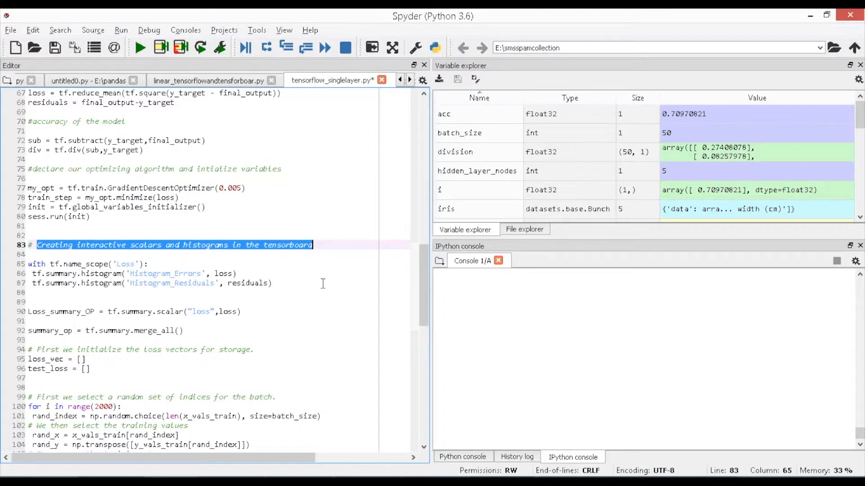
left_click(271, 283)
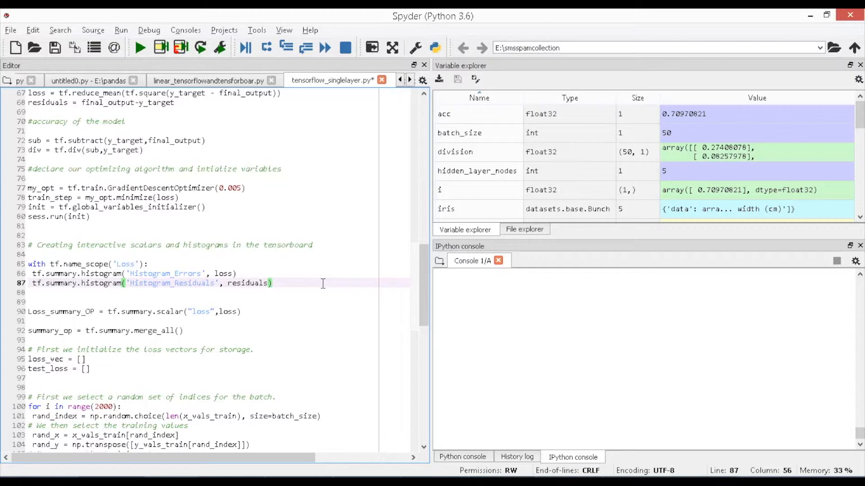
scroll("down", 3)
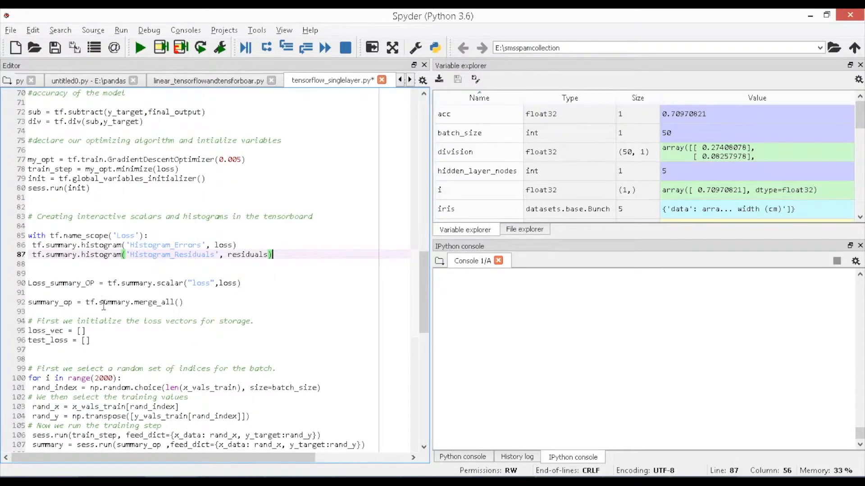
double_click(49, 303)
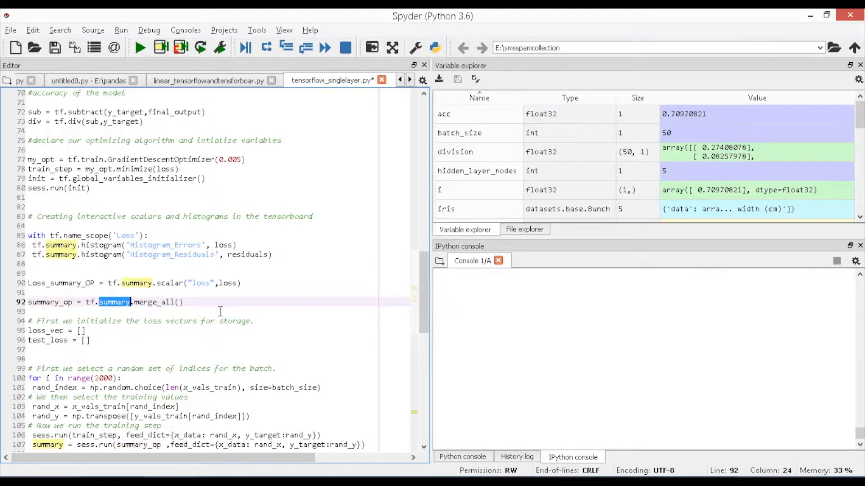
left_click(182, 302)
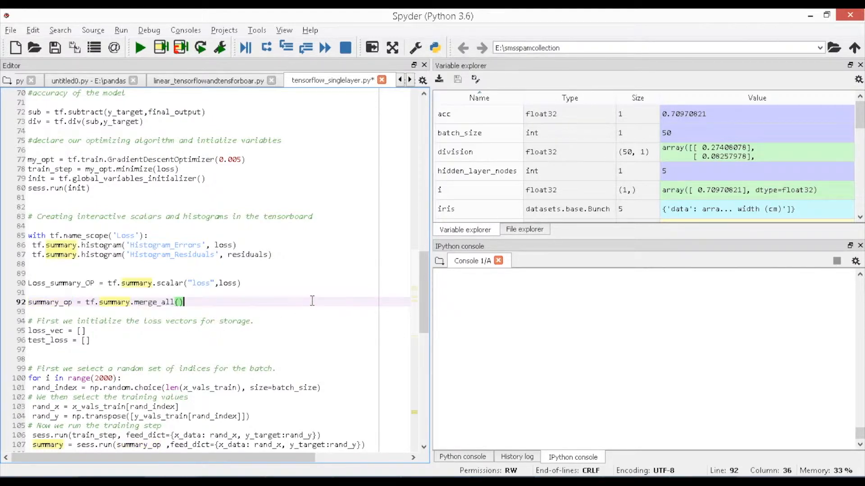
scroll("down", 3)
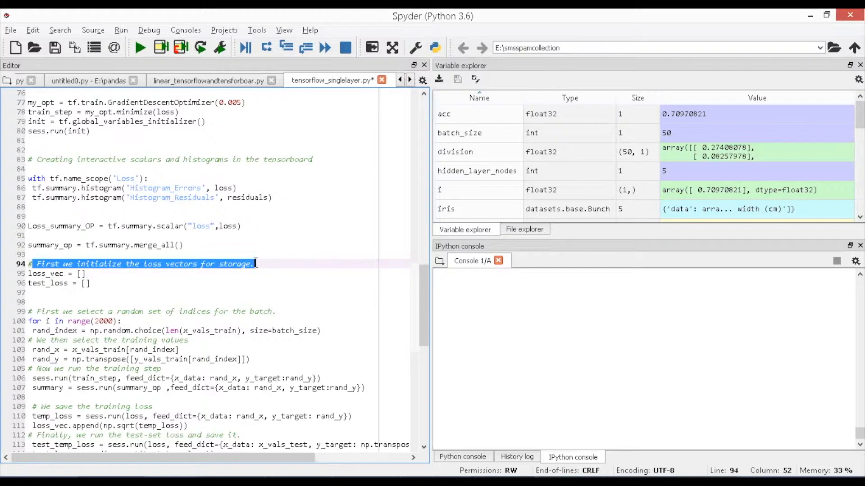
mouse_move(285, 286)
type("First w")
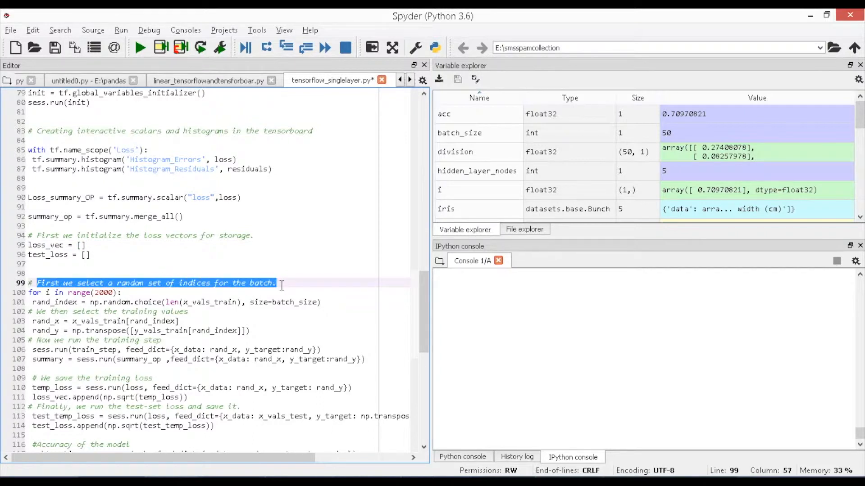
left_click(179, 320)
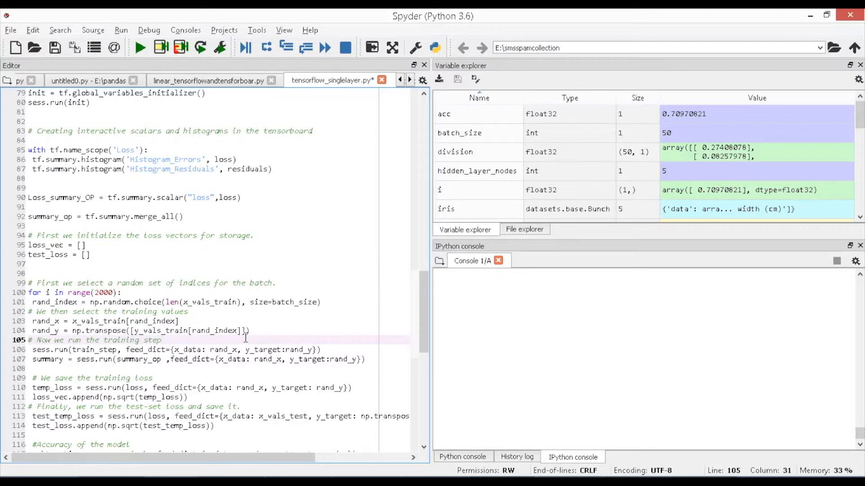
double_click(152, 340)
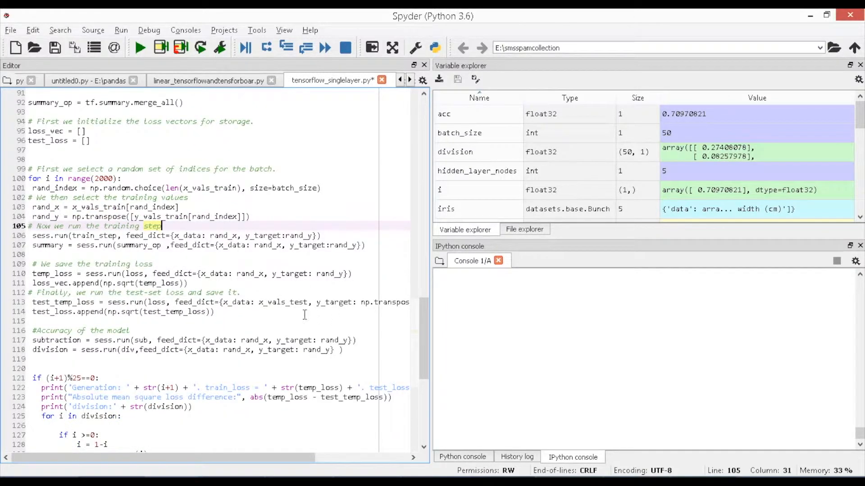
mouse_move(275, 308)
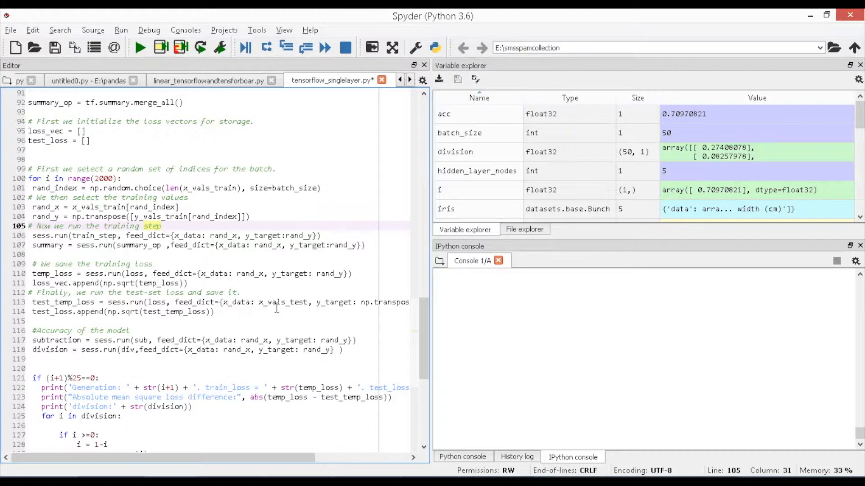
left_click(161, 226)
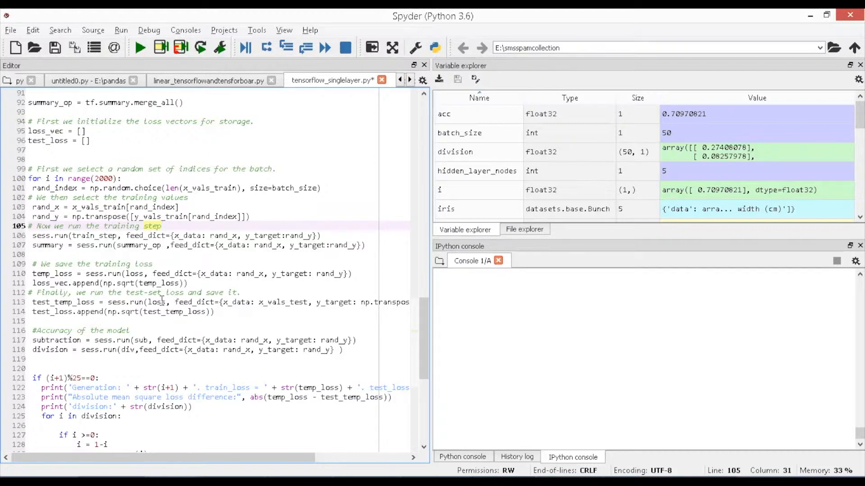
left_click(161, 226)
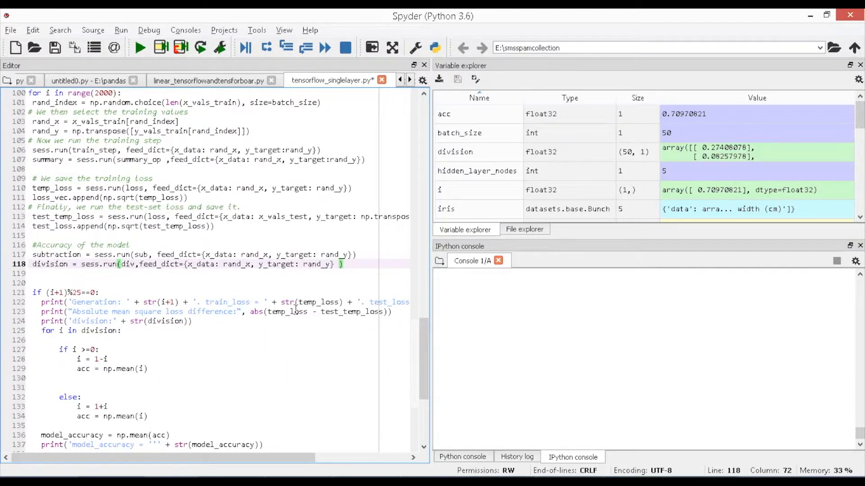
scroll("down", 3)
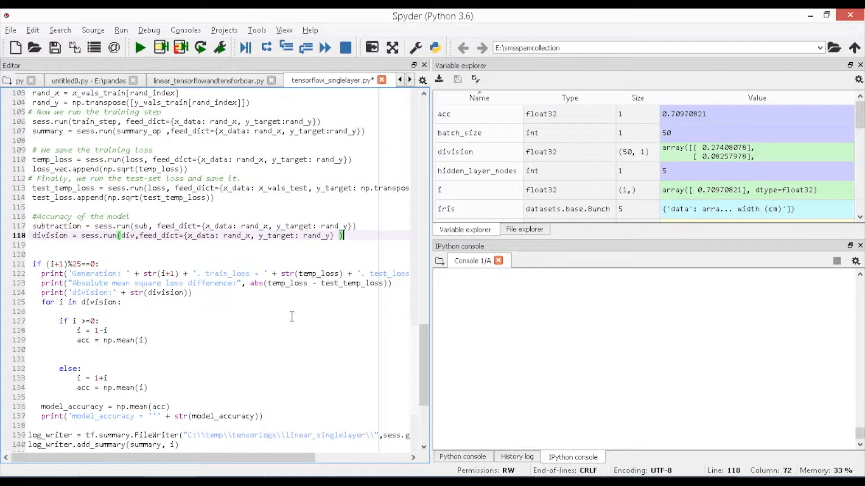
scroll("down", 3)
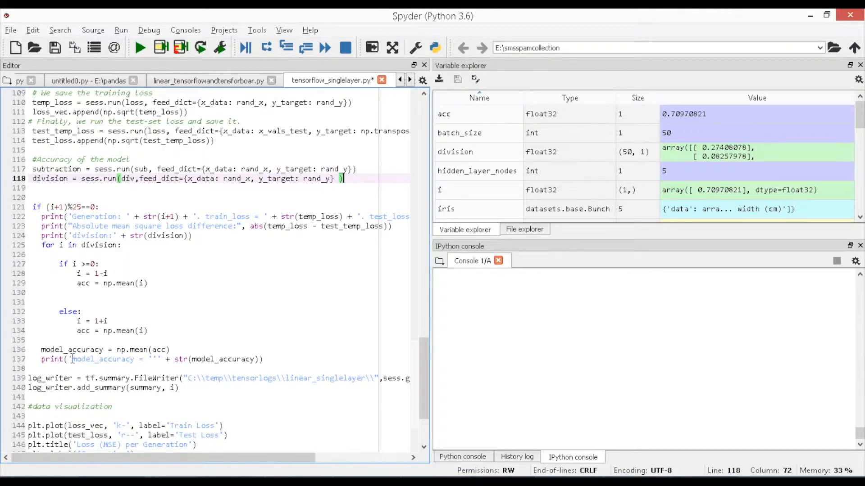
double_click(102, 360)
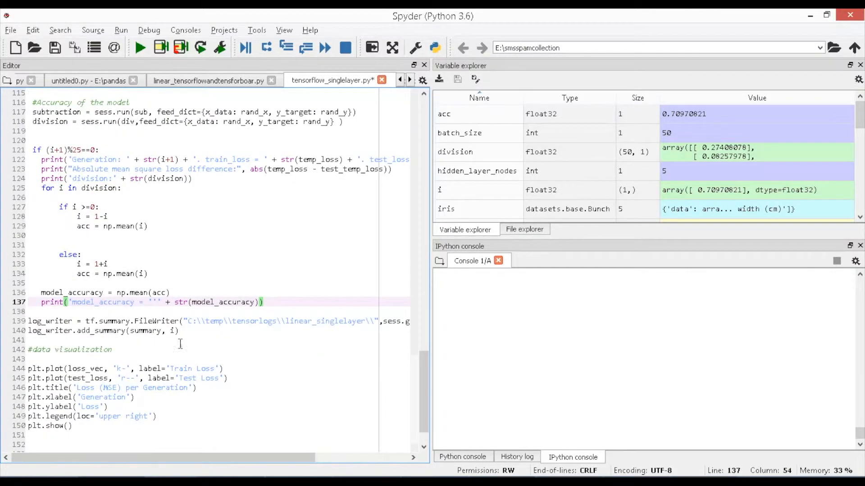
double_click(50, 320)
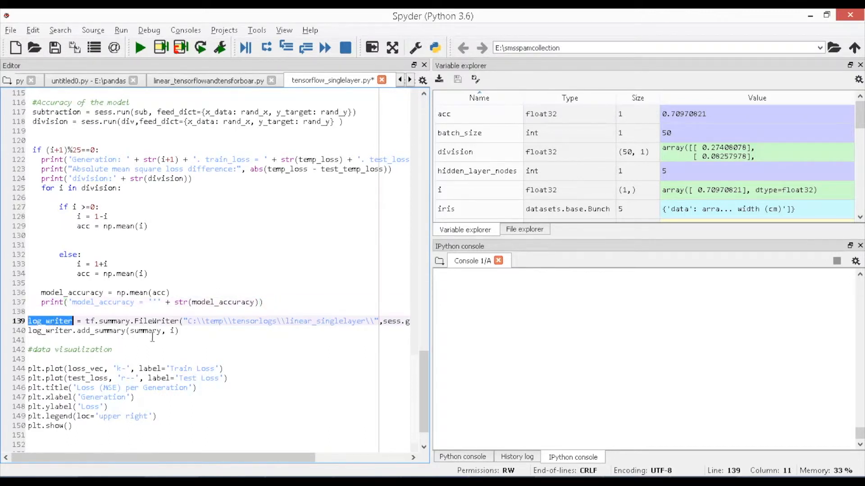
double_click(156, 321)
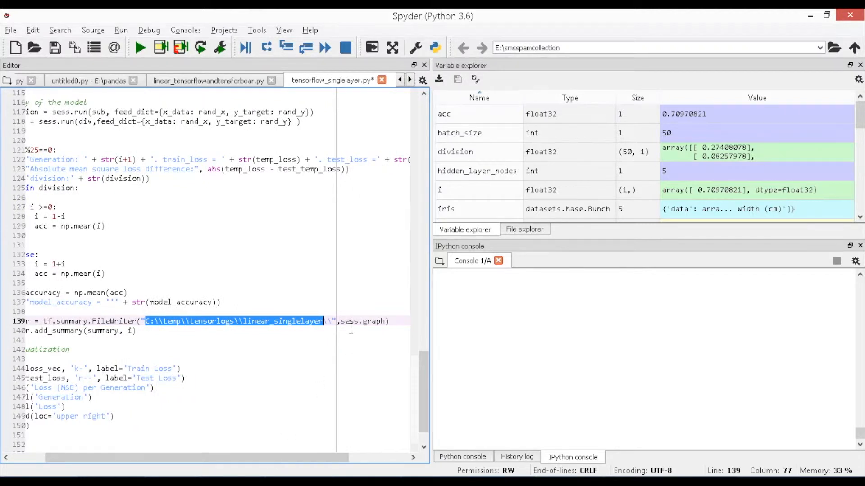
left_click(372, 321)
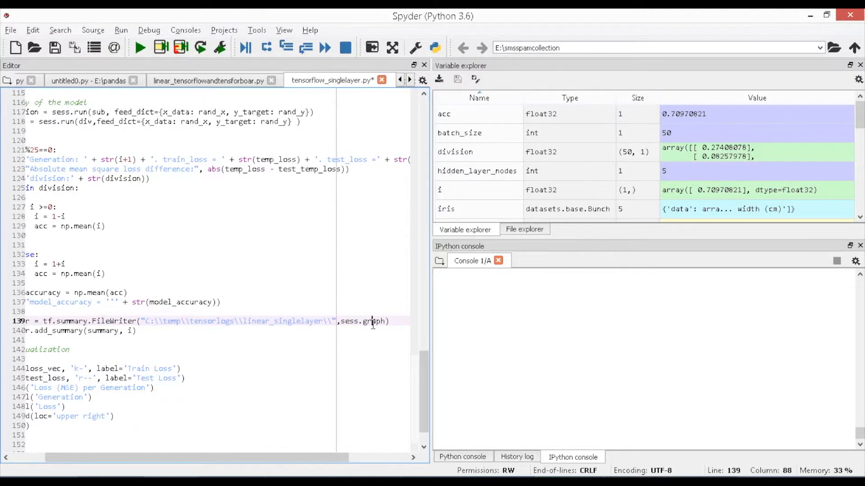
double_click(373, 321)
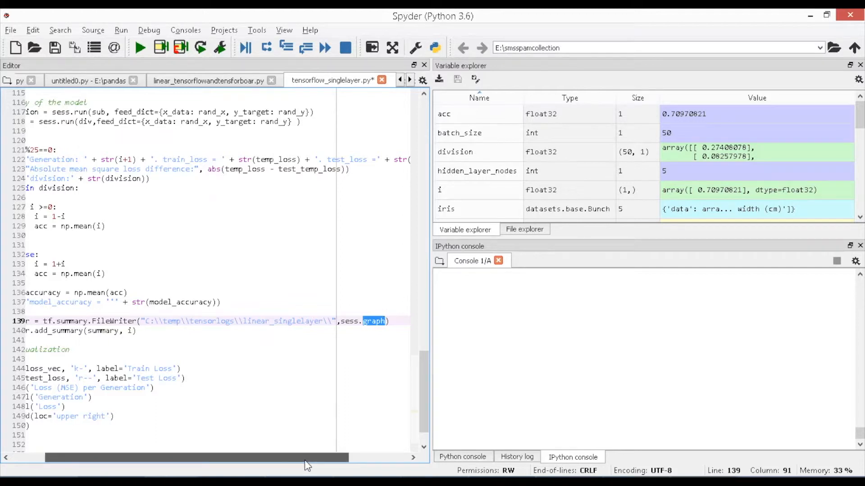
left_click_drag(307, 457, 34, 458)
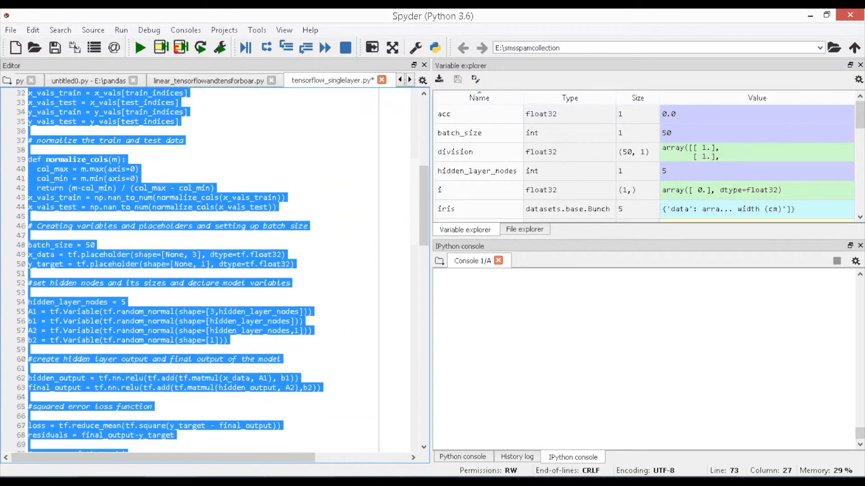
Step: Scroll the IPython console through the generation losses and accuracy to the loss plot
scroll("down", 3)
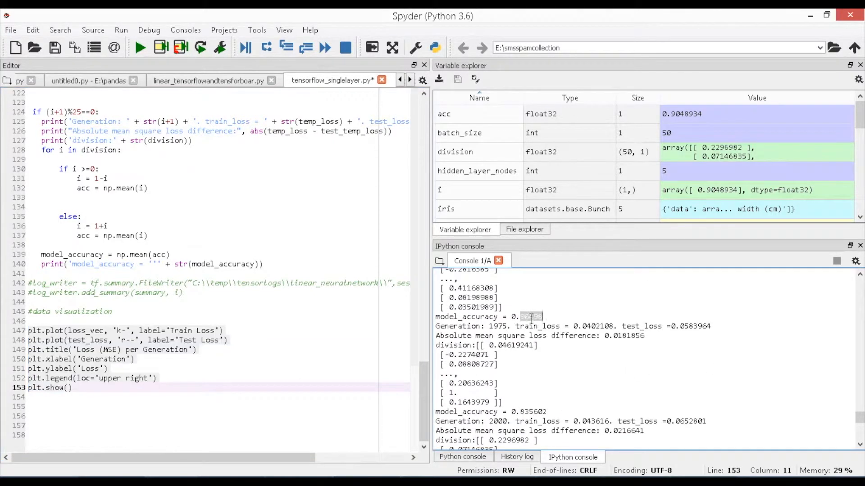
scroll("down", 3)
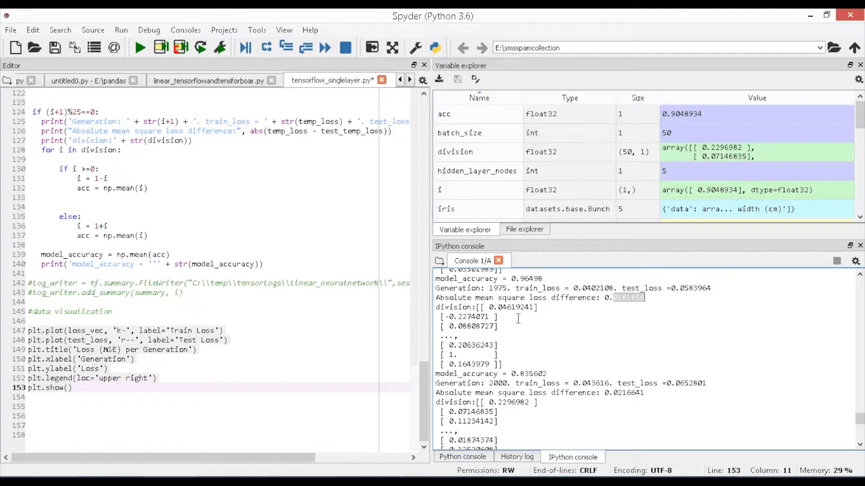
scroll("down", 3)
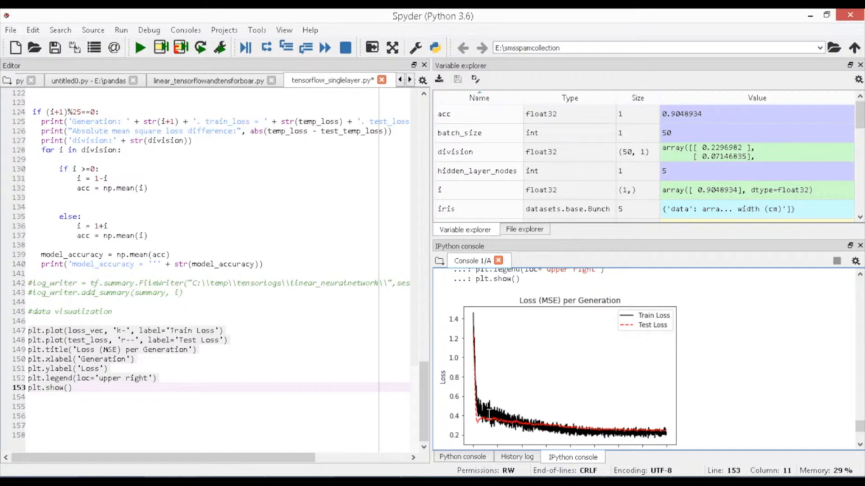
mouse_move(741, 359)
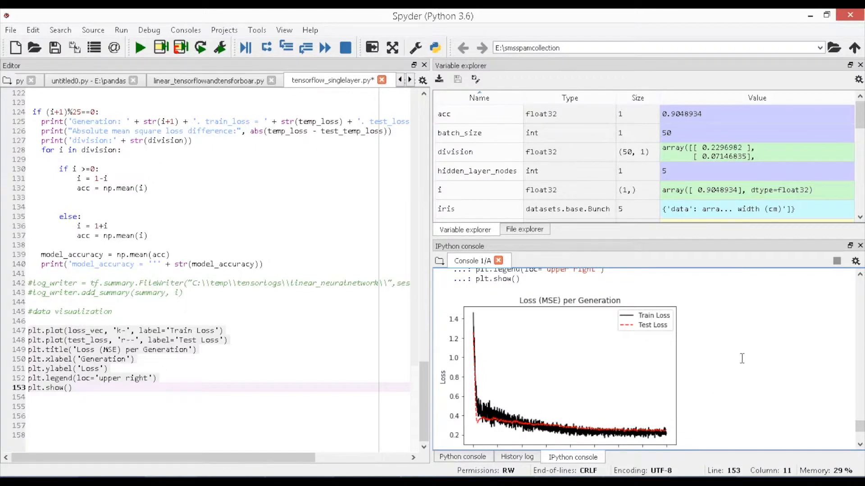
scroll("down", 3)
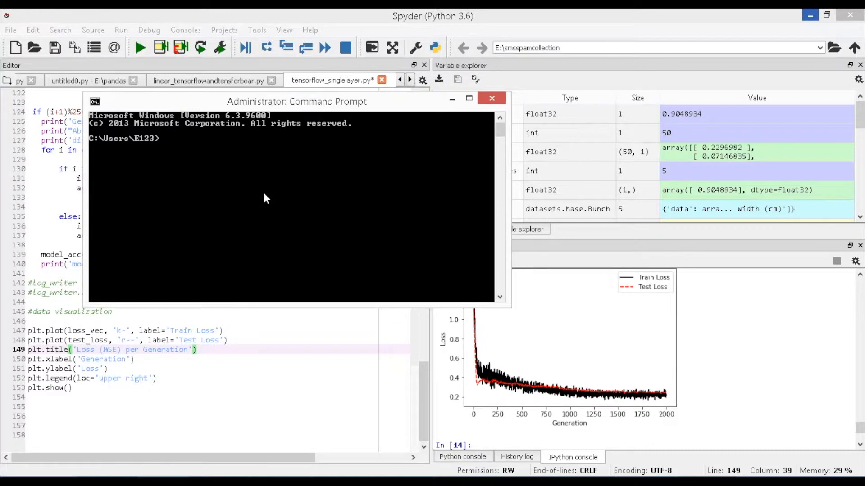
Step: Start TensorBoard on port 6060 reading the linear_neuralnetwork log folder
type("tensorboard --logdir=d:\\tmp\\tensorboard --port 6060")
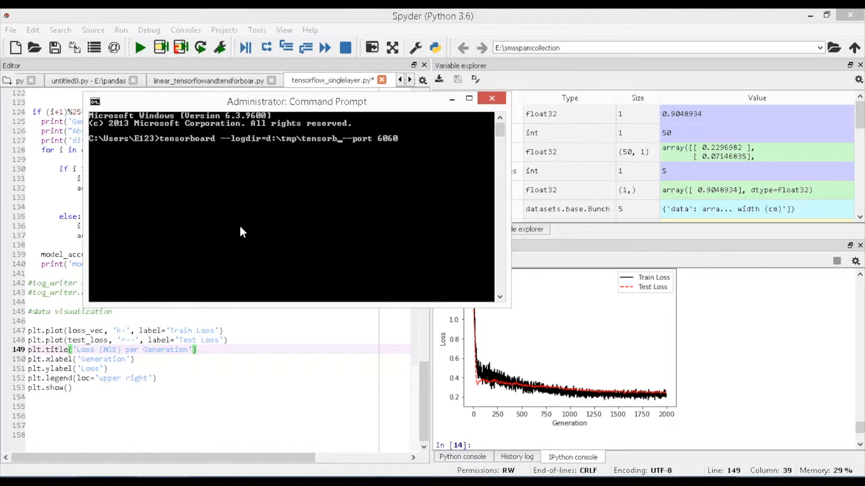
right_click(240, 231)
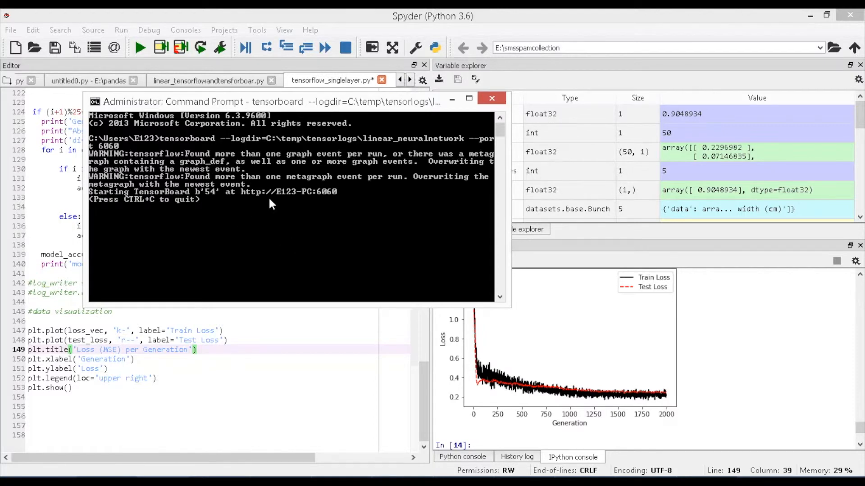
mouse_move(317, 222)
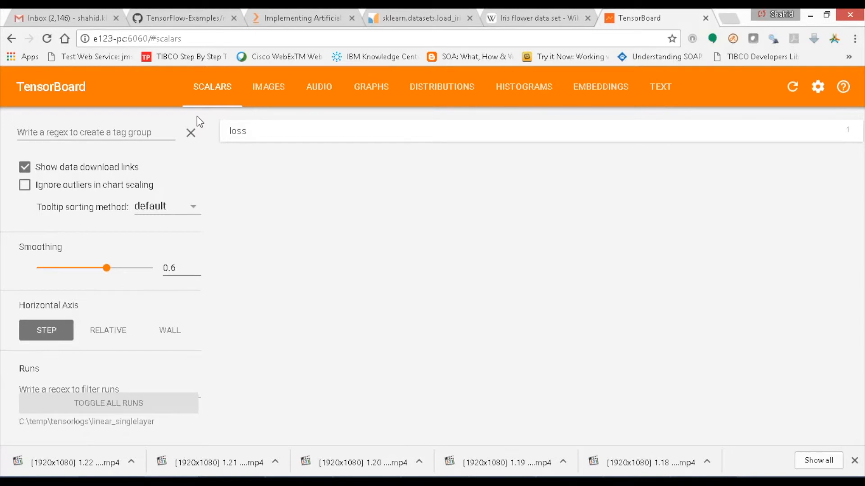
mouse_move(206, 173)
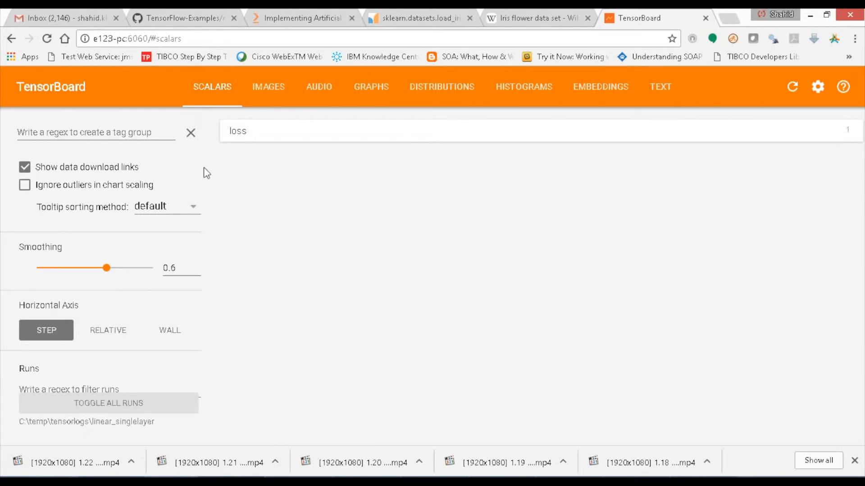
Step: Chart the loss scalar against relative time, then show the model's computation graph
left_click(108, 330)
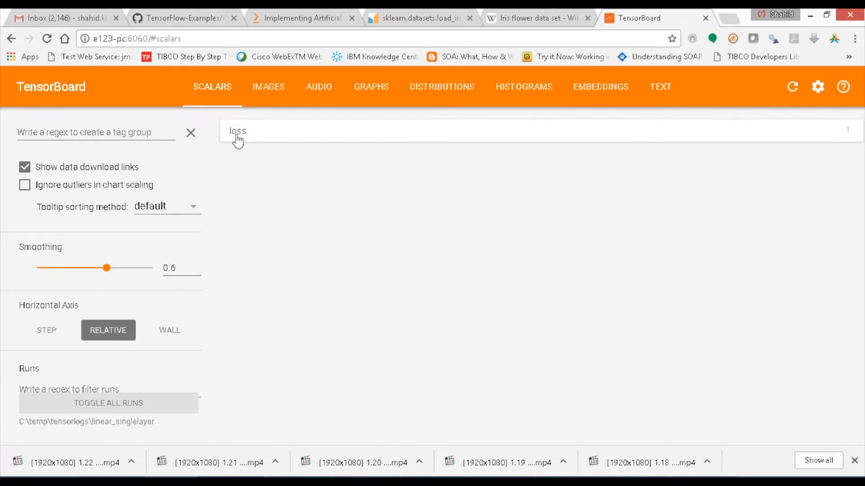
left_click(238, 131)
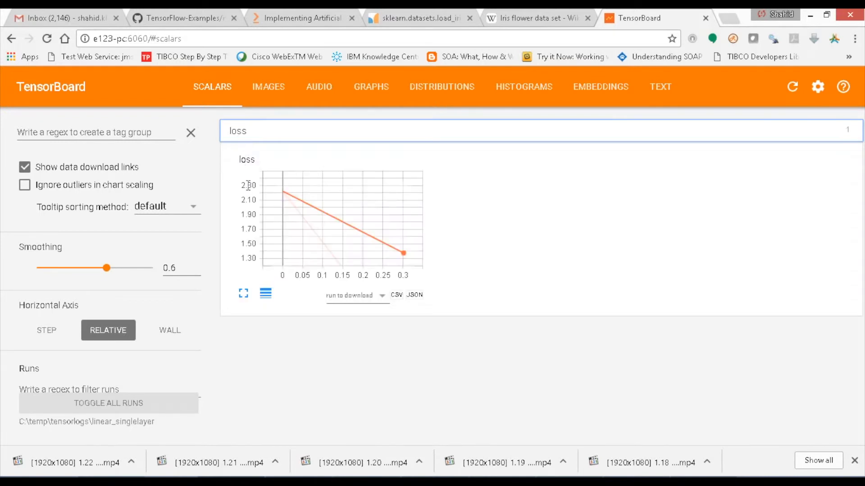
mouse_move(386, 230)
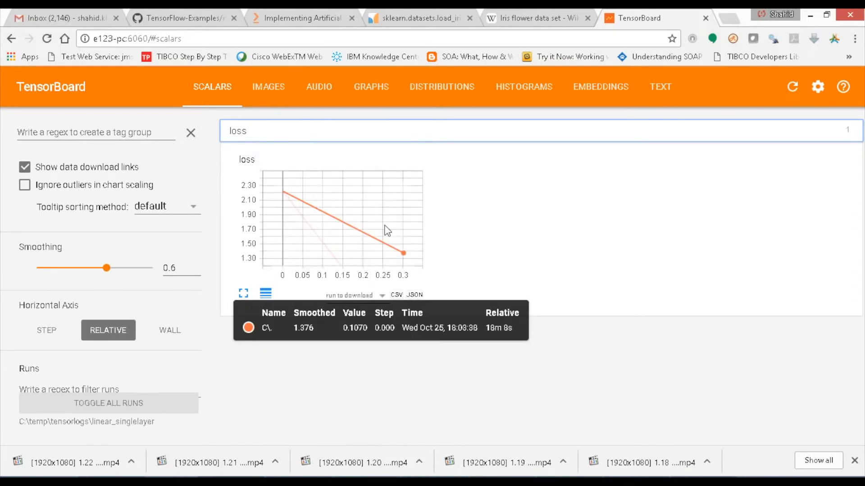
mouse_move(369, 248)
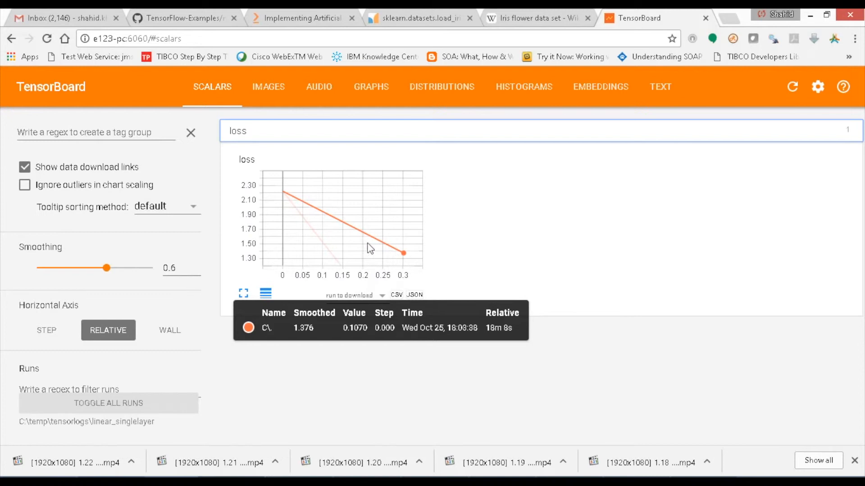
left_click(370, 86)
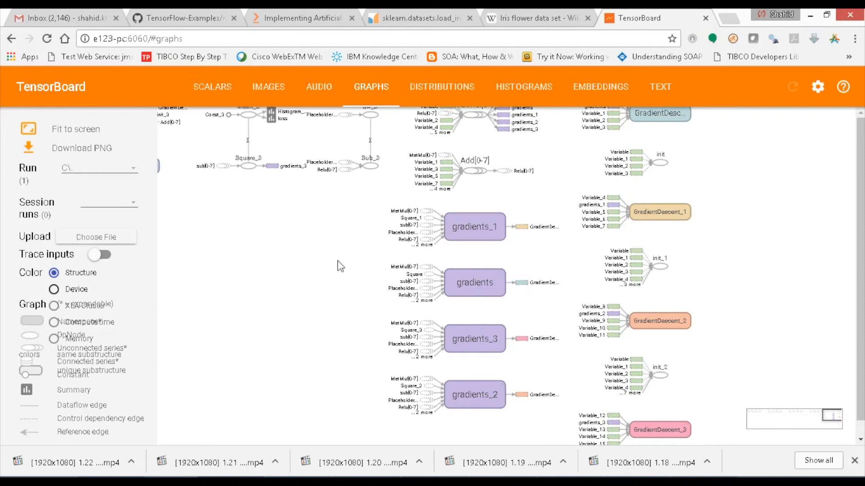
Step: View Histogram_Errors and Histogram_Residuals distributions and histograms, offset by relative time
scroll("down", 3)
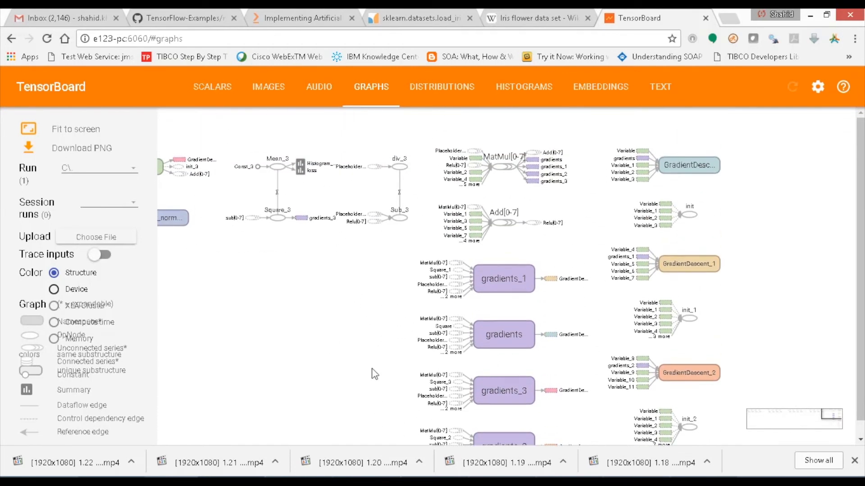
left_click(442, 86)
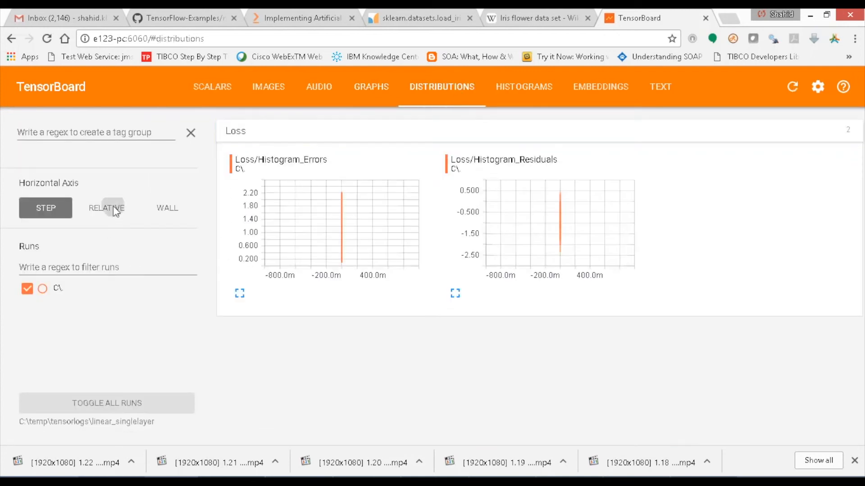
left_click(523, 87)
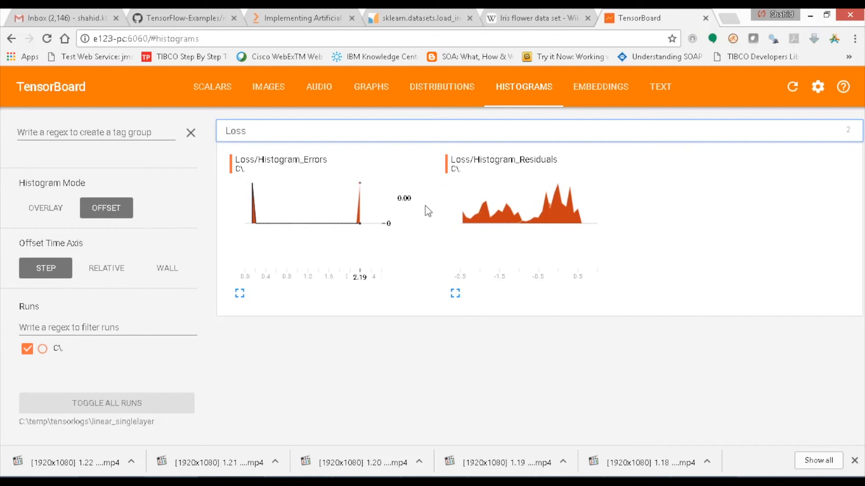
left_click(106, 269)
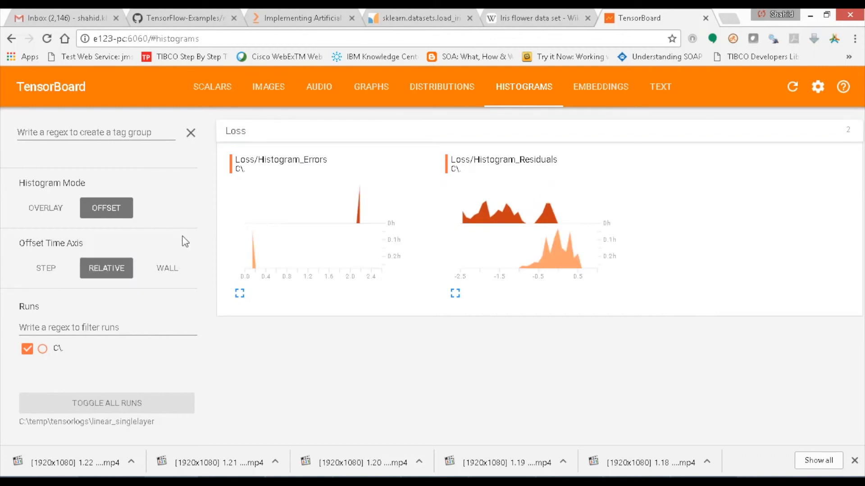
mouse_move(591, 269)
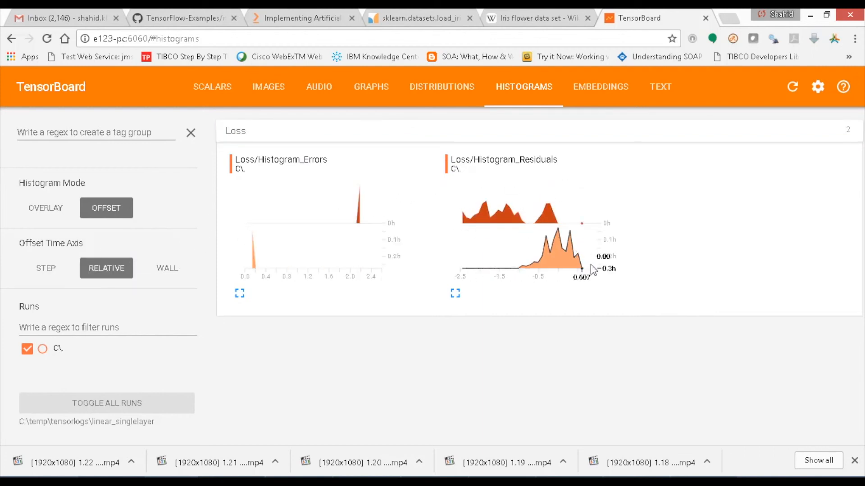
mouse_move(687, 249)
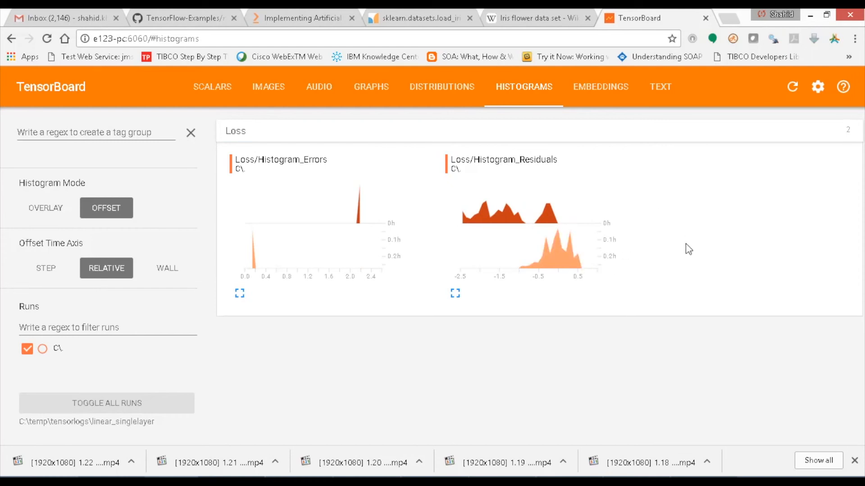
mouse_move(682, 269)
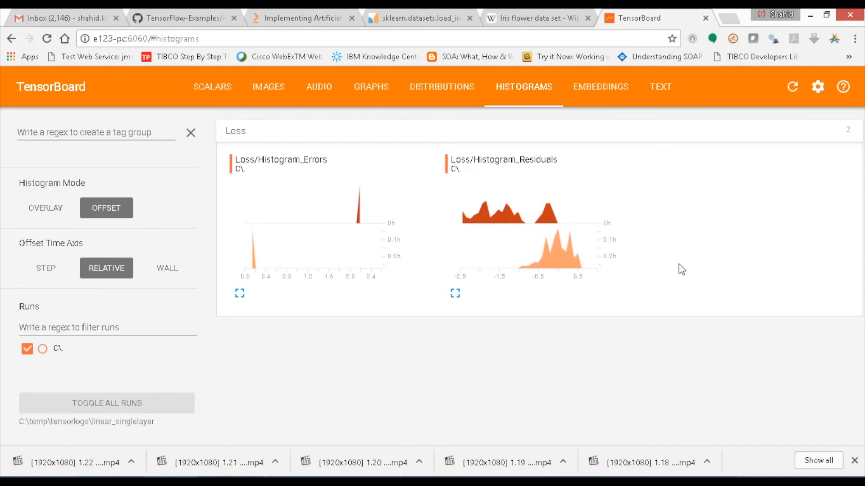